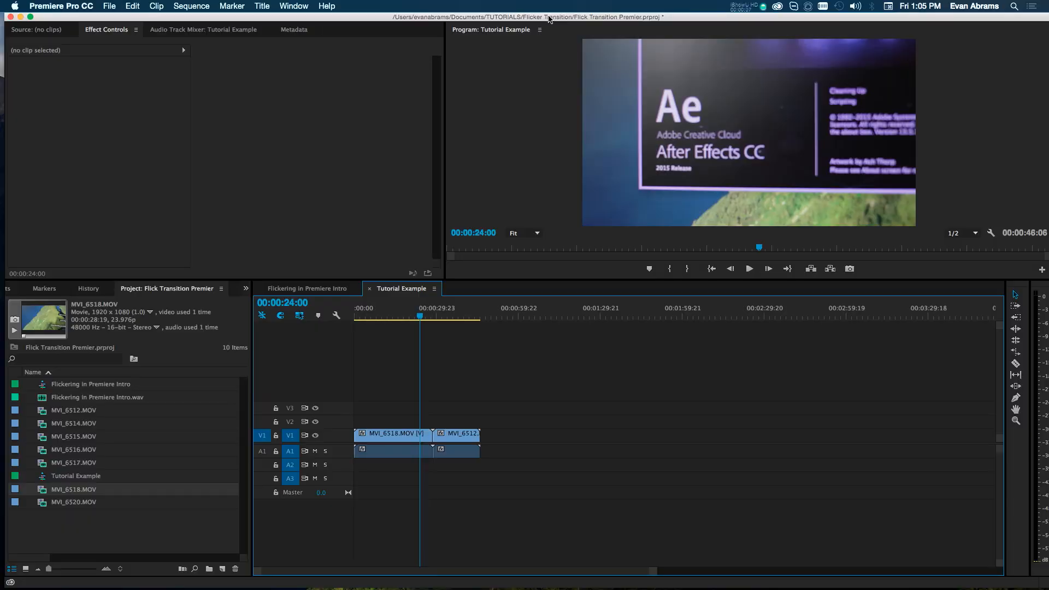
{"action": "mouse_move", "coordinate": [367, 402]}
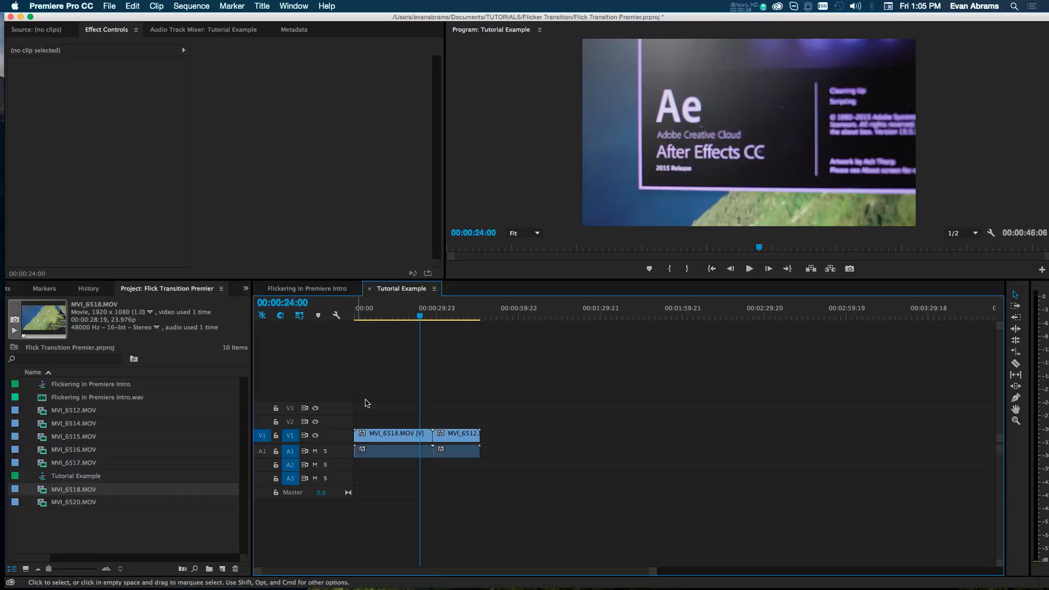
{"action": "mouse_move", "coordinate": [452, 424]}
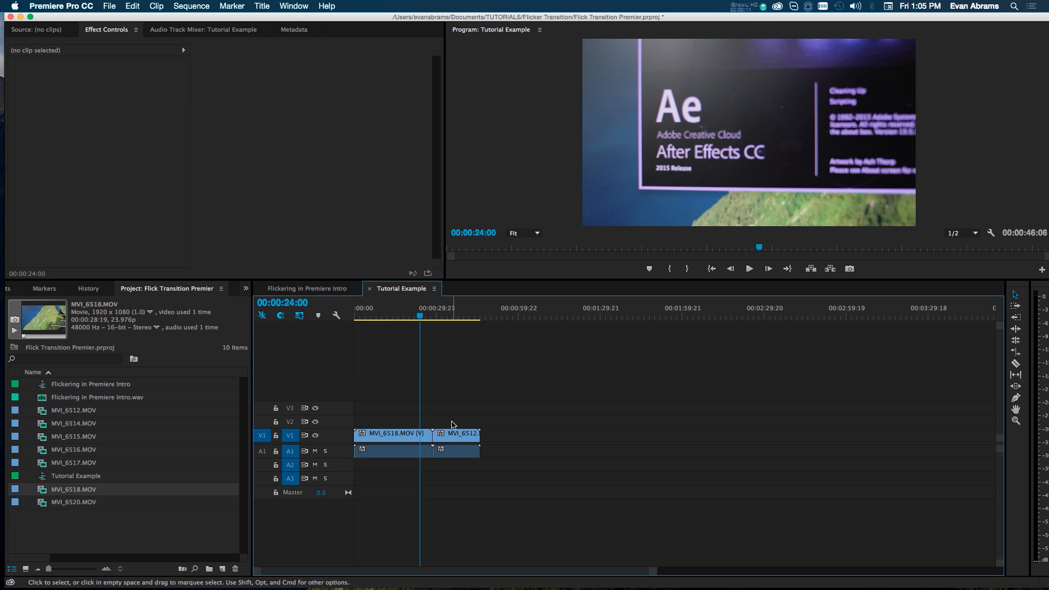
{"action": "mouse_move", "coordinate": [424, 440]}
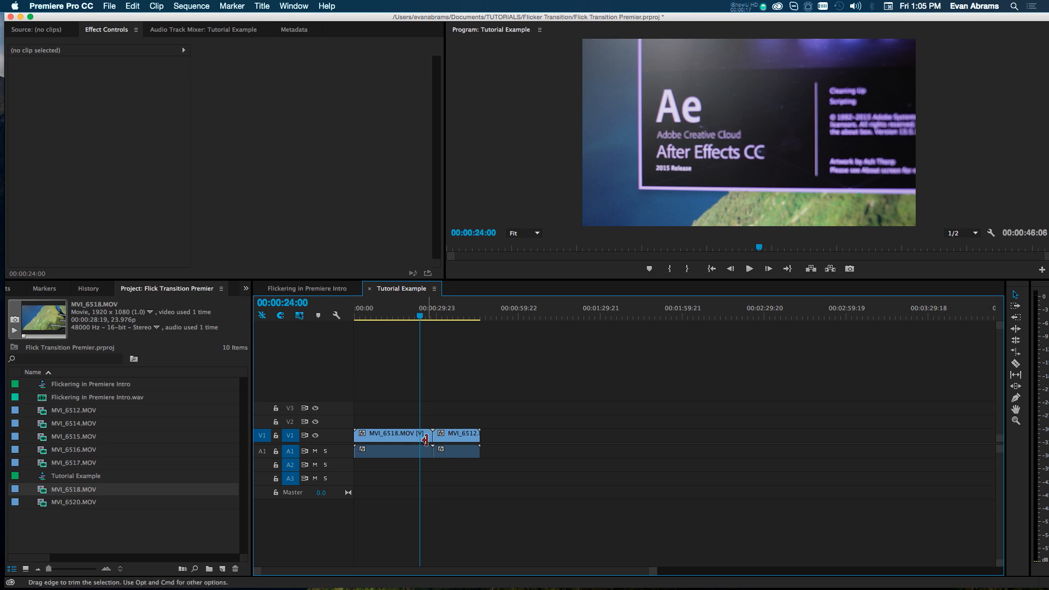
Select MVI_6518 and MVI_6512 in turn and park the playhead where the two clips meet
{"action": "left_click", "coordinate": [393, 434]}
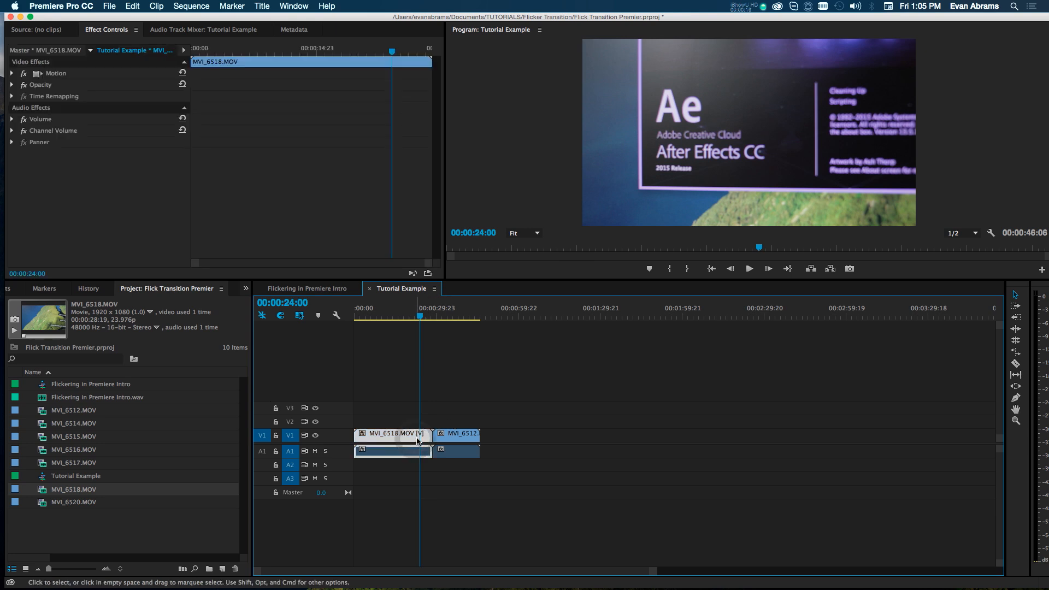
{"action": "left_click", "coordinate": [465, 450]}
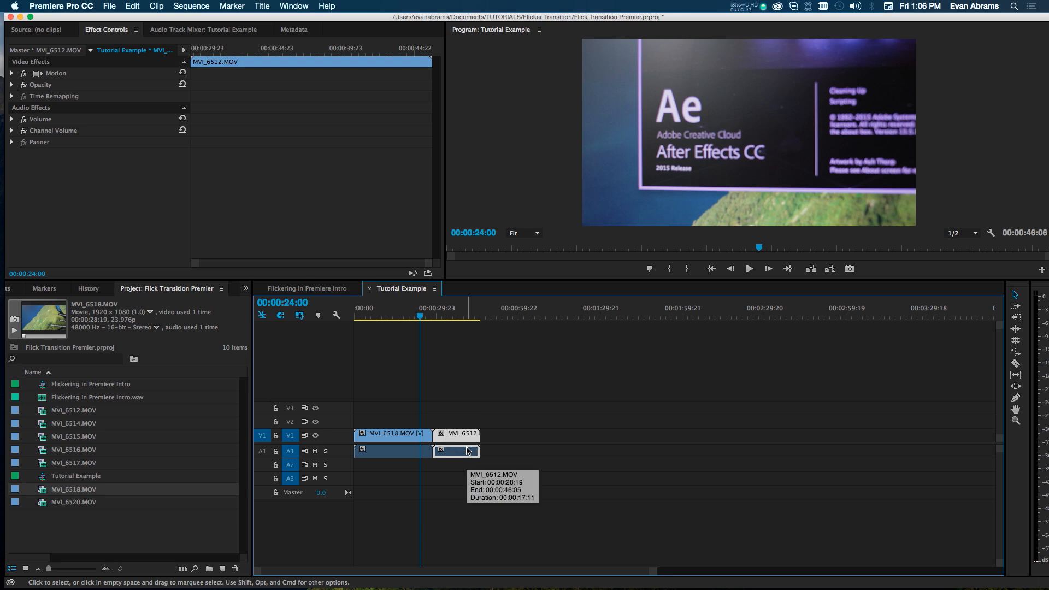
{"action": "mouse_move", "coordinate": [489, 440]}
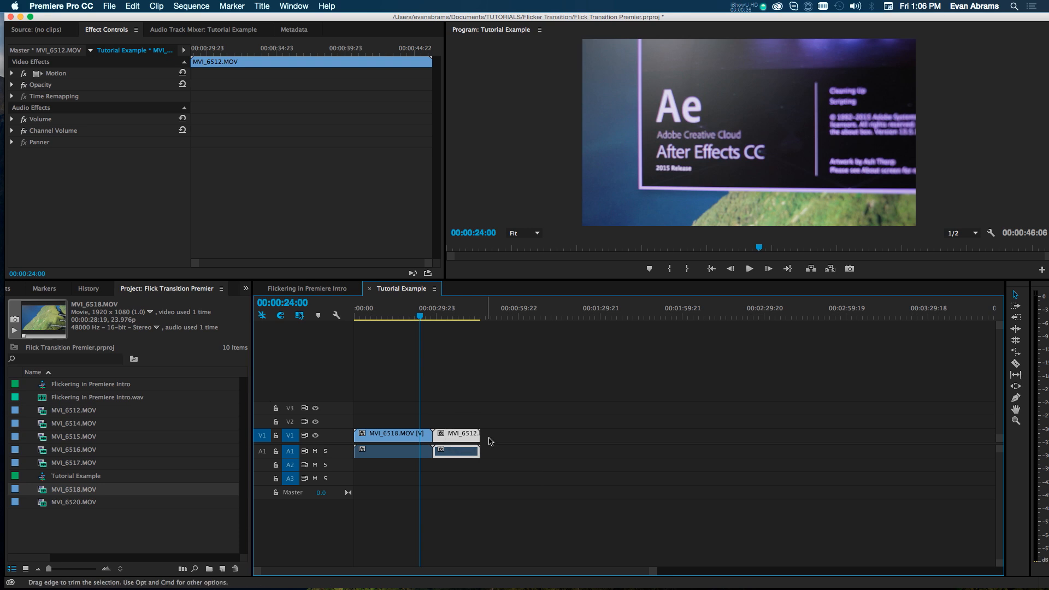
{"action": "left_click", "coordinate": [748, 269]}
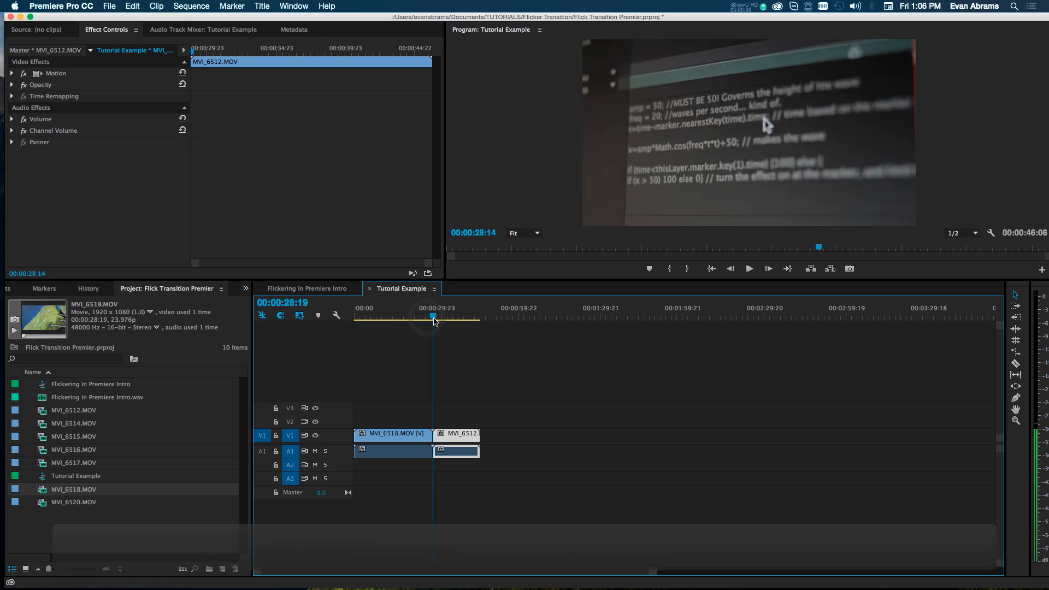
{"action": "left_click", "coordinate": [435, 317]}
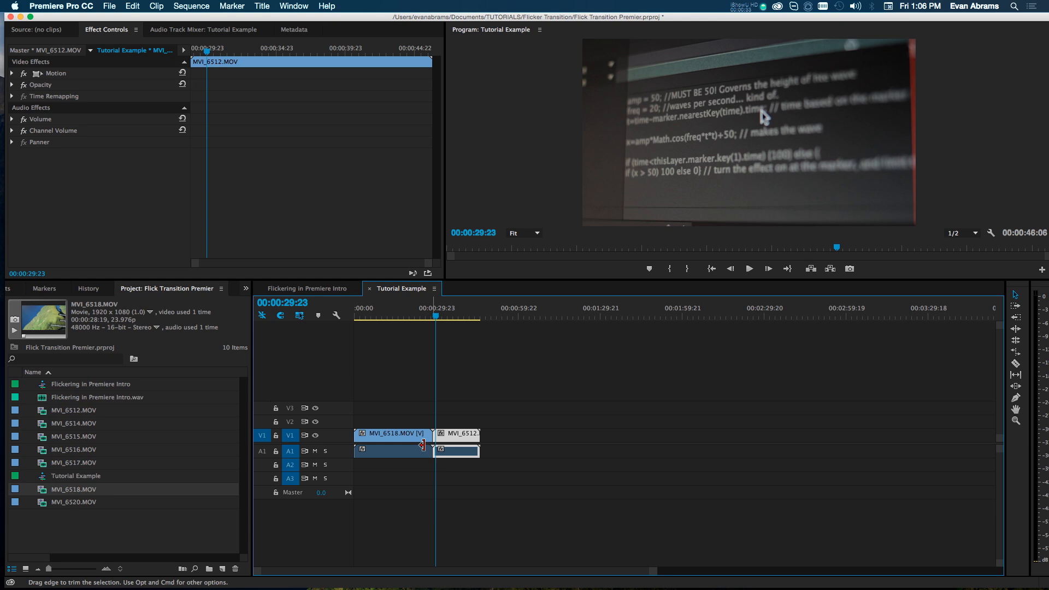
{"action": "left_click", "coordinate": [393, 434]}
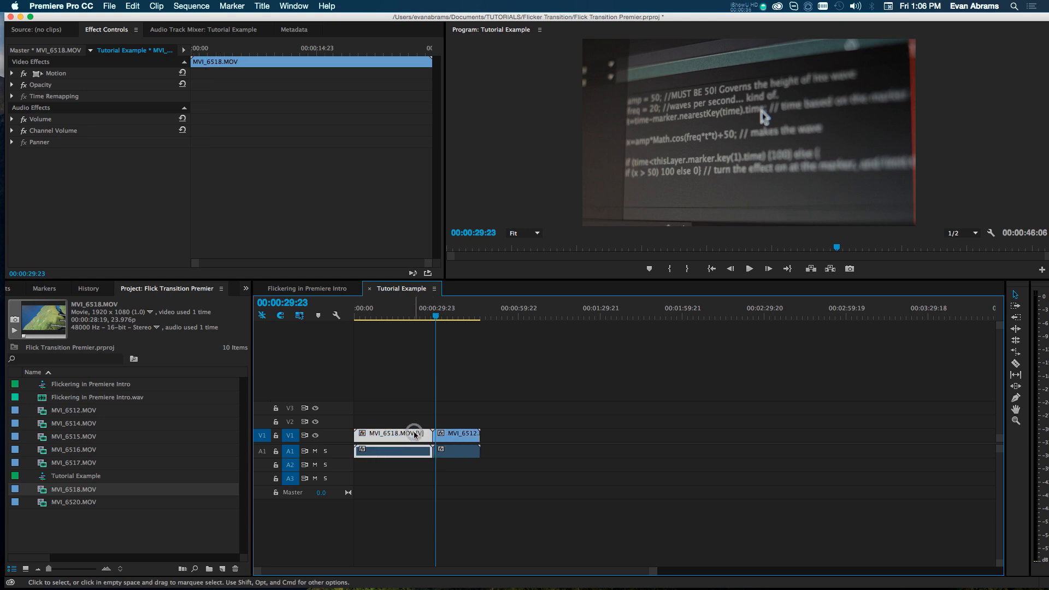
{"action": "mouse_move", "coordinate": [415, 434]}
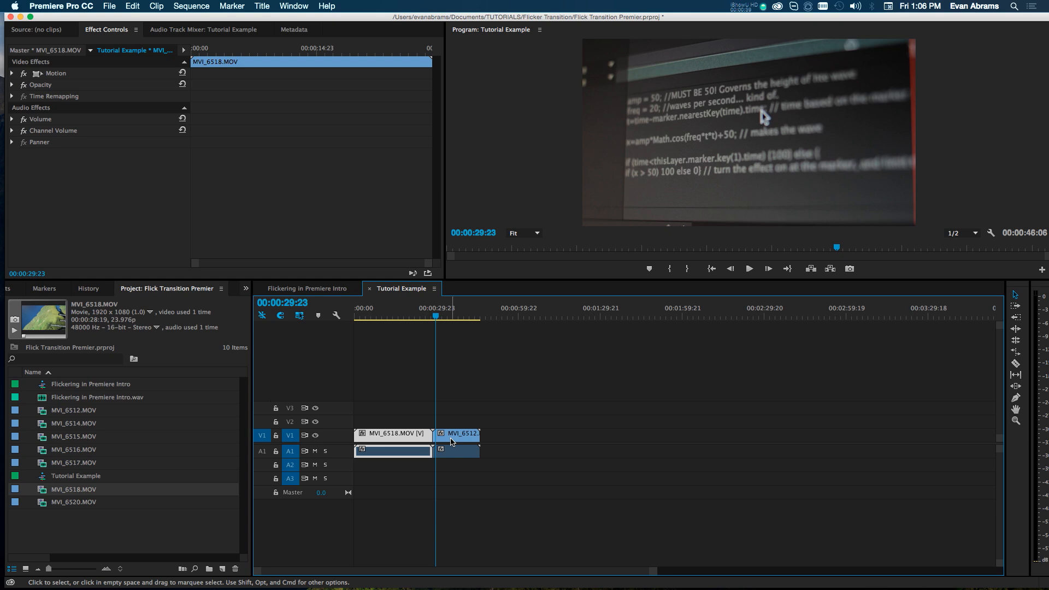
{"action": "mouse_move", "coordinate": [452, 439]}
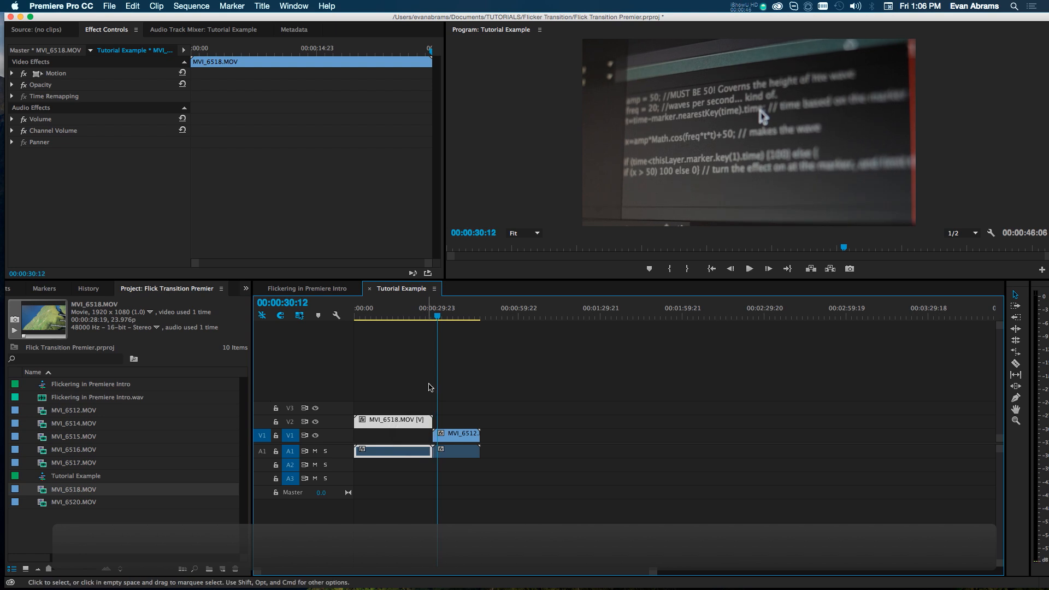
Unlink and remove the clips' audio, then overlap MVI_6512 under the end of MVI_6518
{"action": "right_click", "coordinate": [426, 446]}
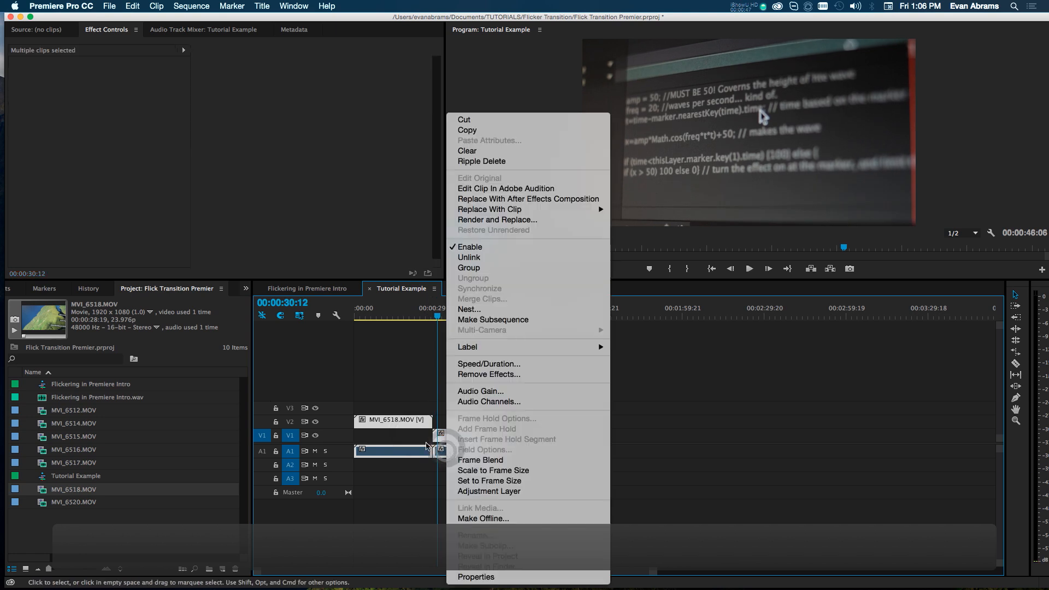
{"action": "mouse_move", "coordinate": [469, 256]}
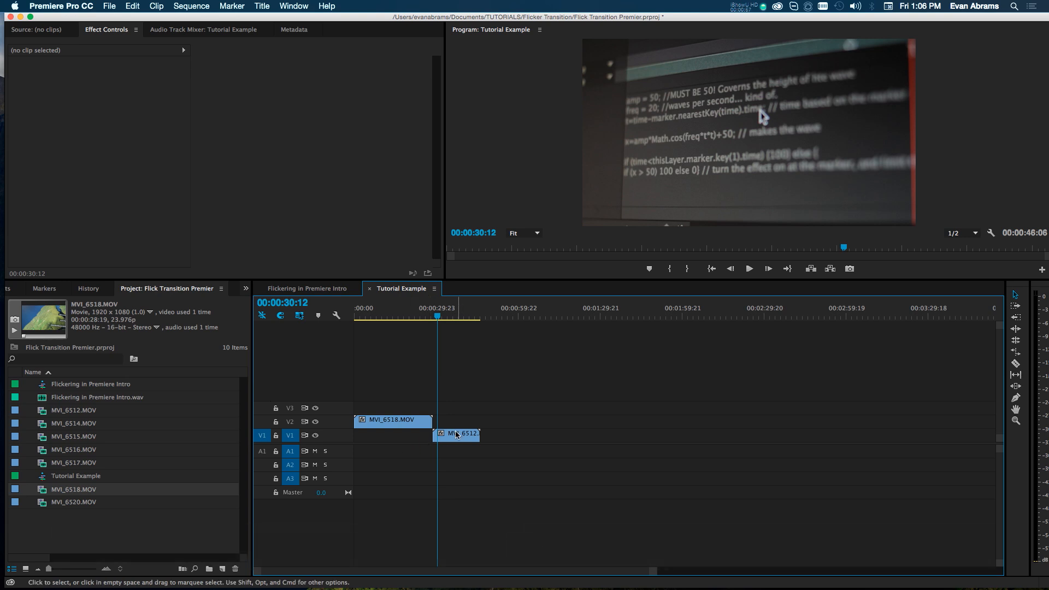
{"action": "left_click", "coordinate": [393, 420]}
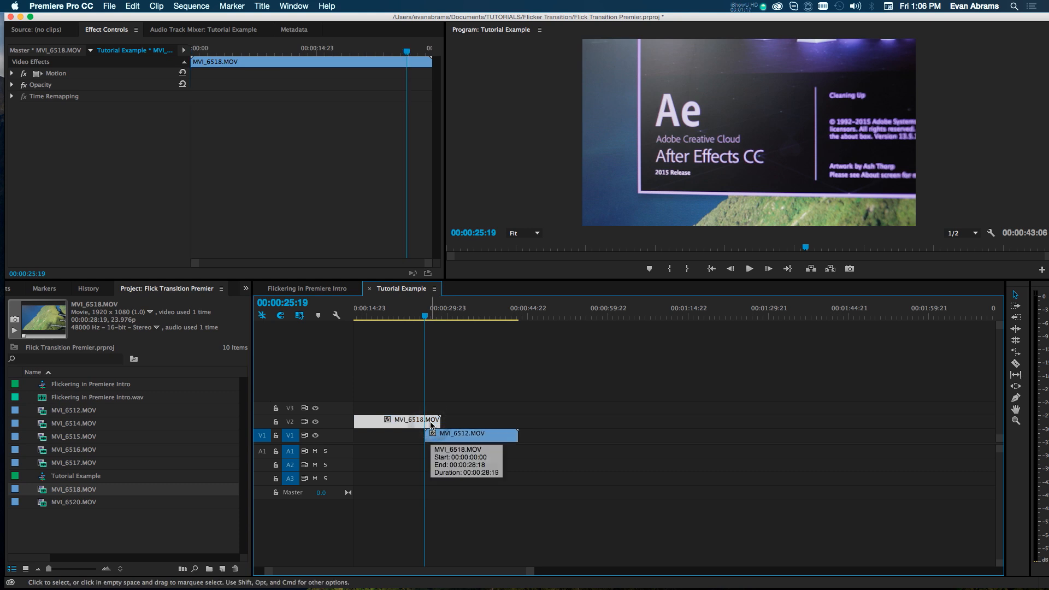
{"action": "mouse_move", "coordinate": [456, 401]}
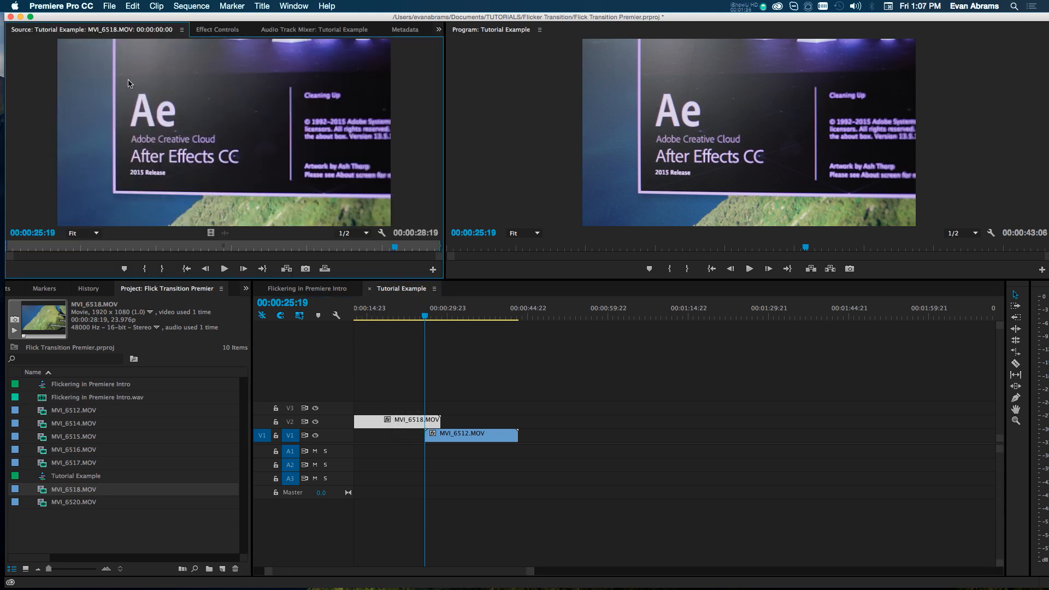
Show Effect Controls for MVI_6518 and expand its Opacity section at 100%
{"action": "left_click", "coordinate": [217, 28]}
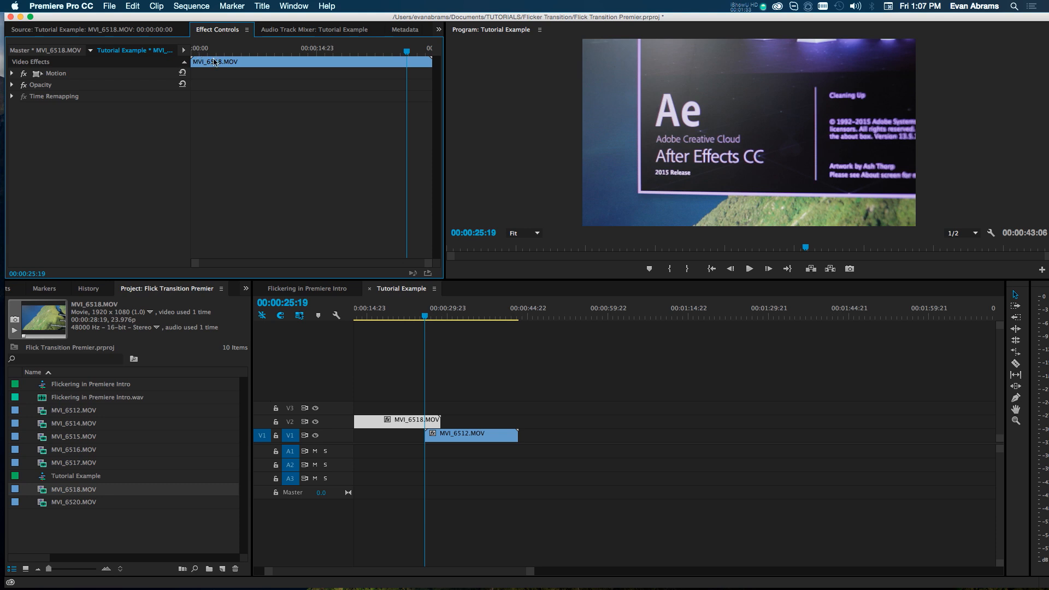
{"action": "left_click", "coordinate": [294, 5]}
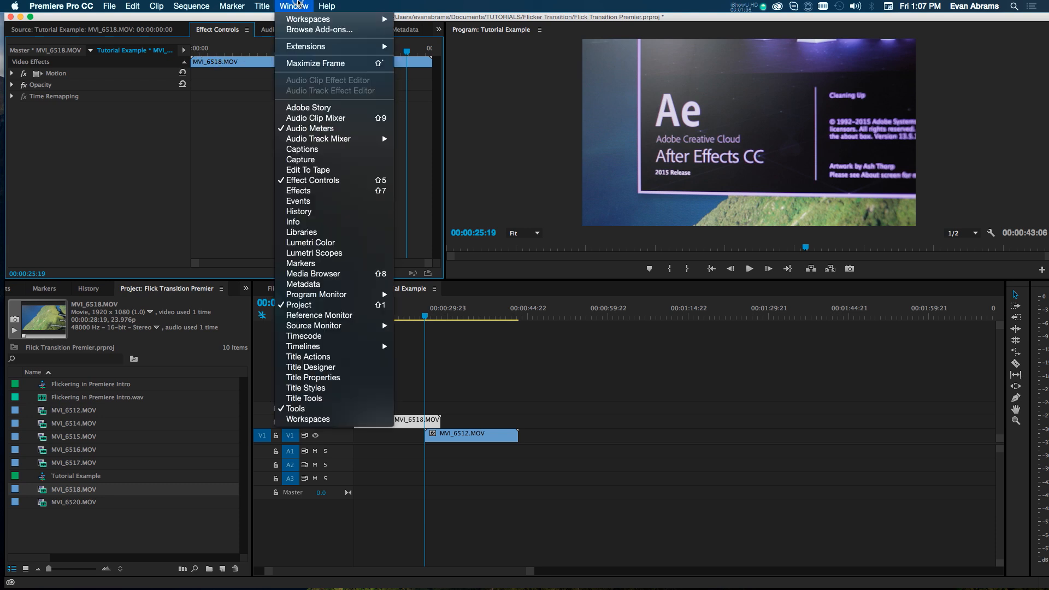
{"action": "mouse_move", "coordinate": [327, 180]}
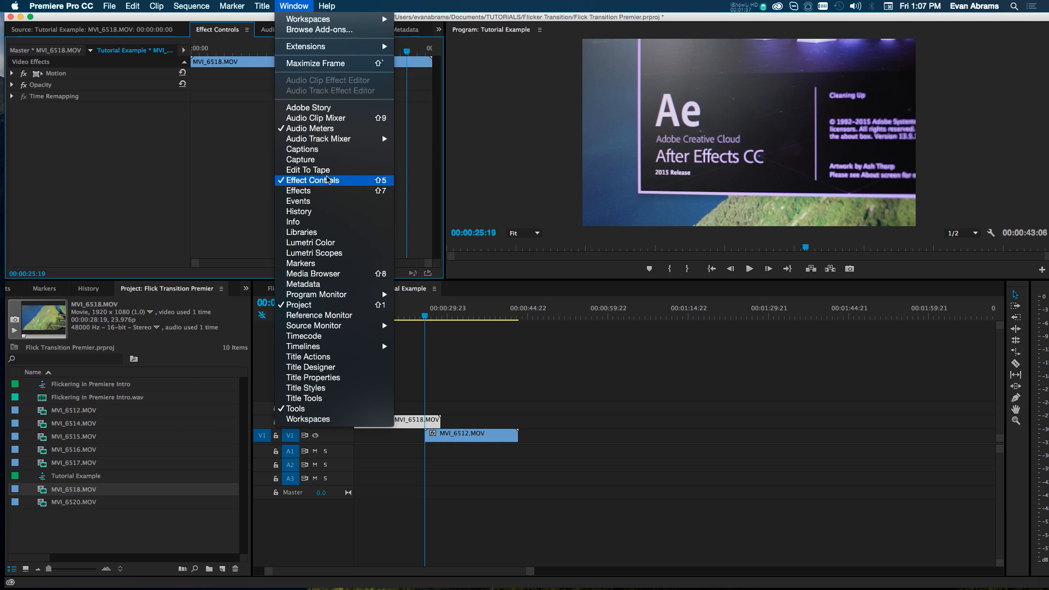
{"action": "mouse_move", "coordinate": [351, 51]}
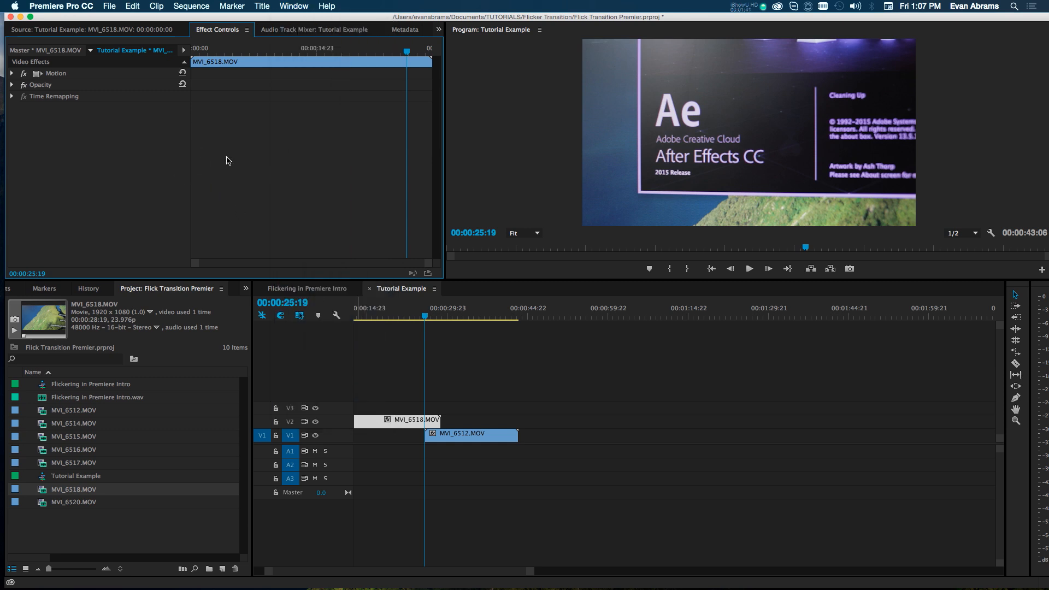
{"action": "left_click", "coordinate": [15, 85]}
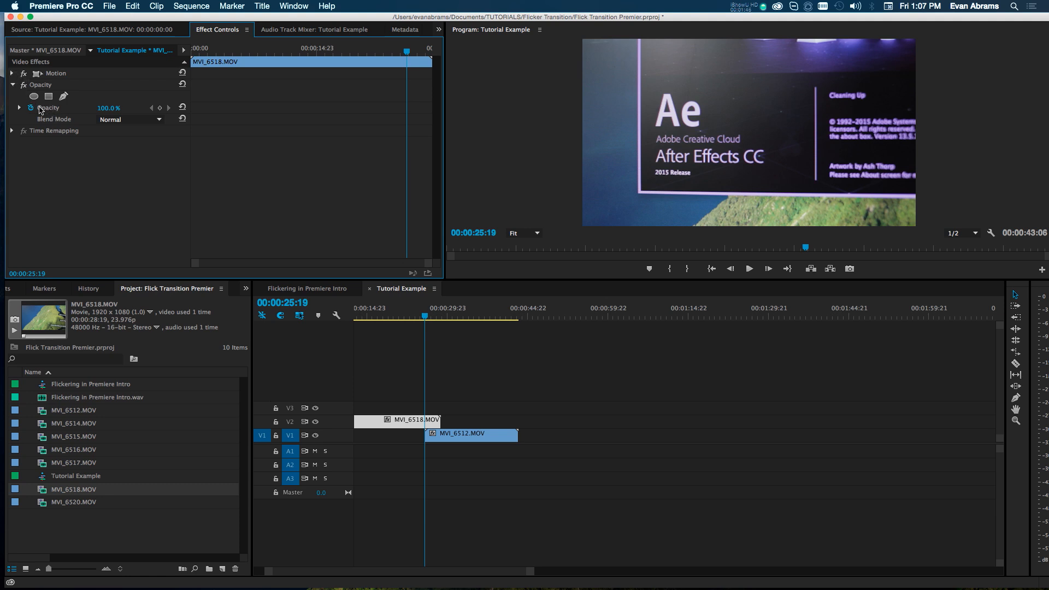
{"action": "left_click", "coordinate": [31, 107]}
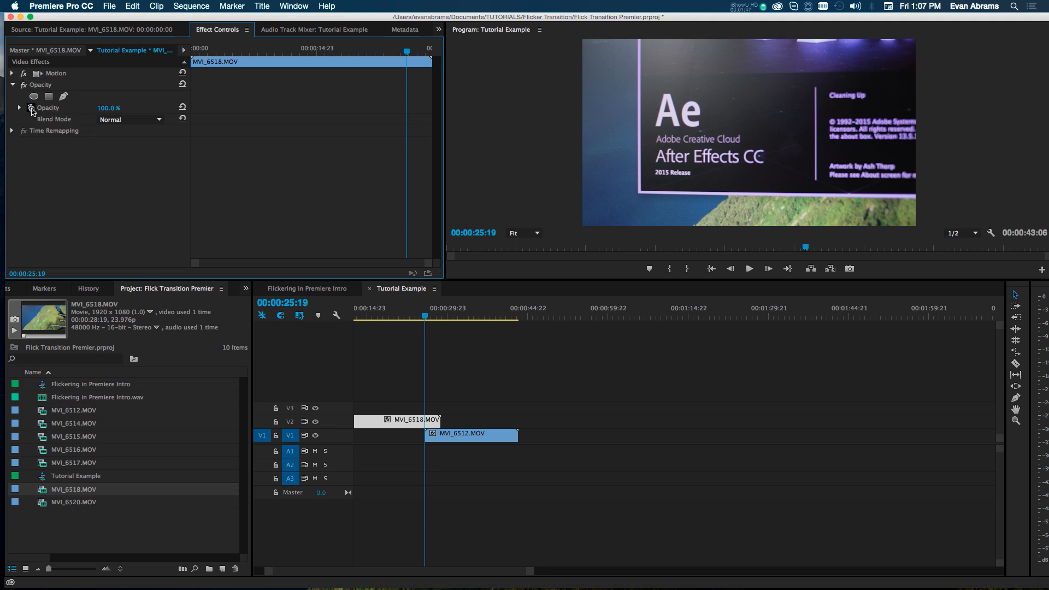
Enable opacity keyframing and lay a dense cluster of alternating keyframes near the clip's end
{"action": "left_click", "coordinate": [33, 107]}
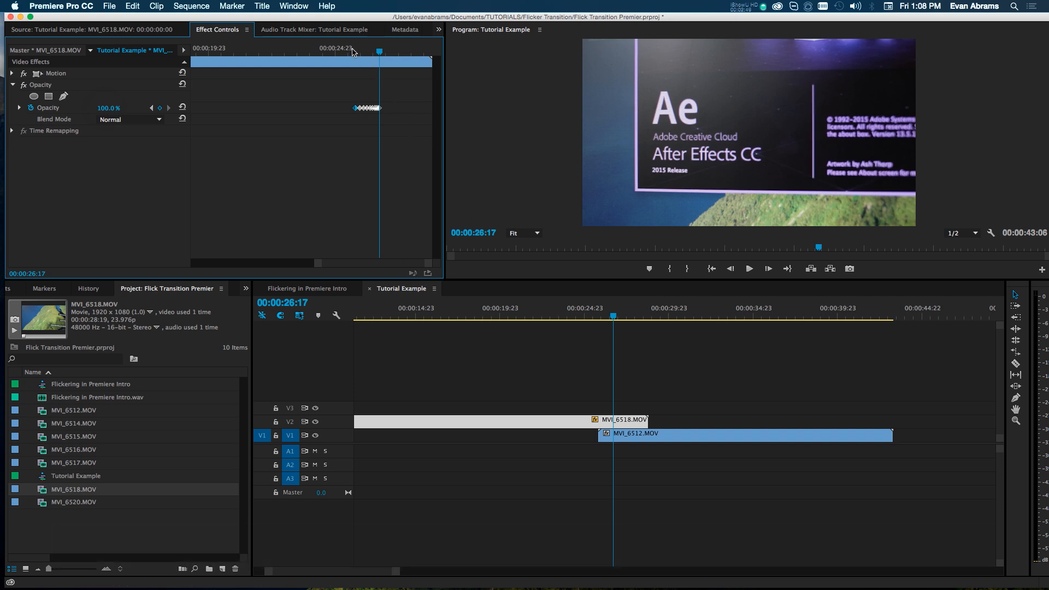
{"action": "left_click", "coordinate": [748, 268]}
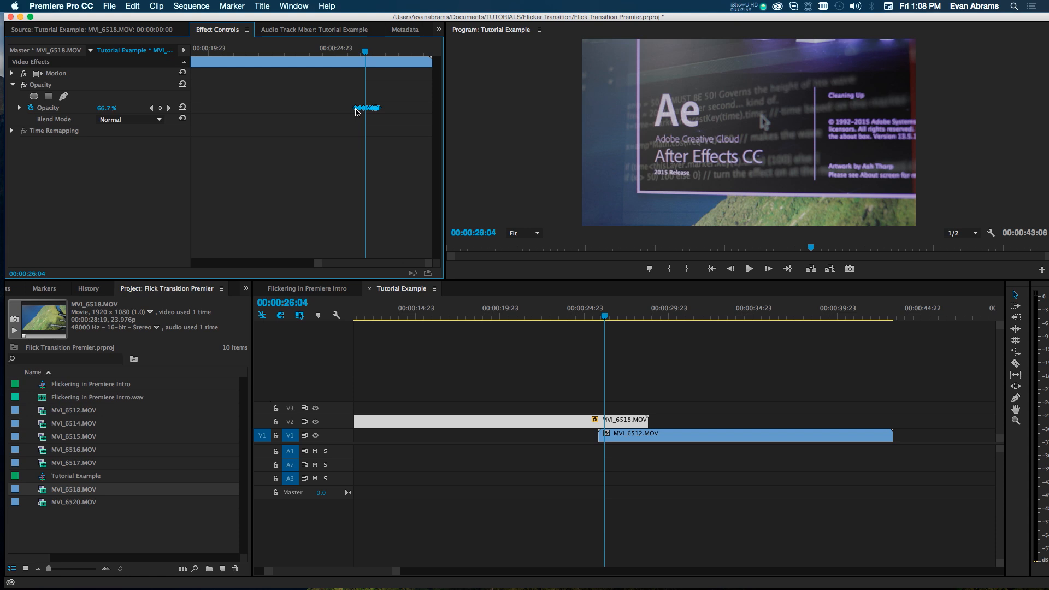
Select all opacity keyframes and switch them to Continuous Bezier interpolation
{"action": "right_click", "coordinate": [357, 108]}
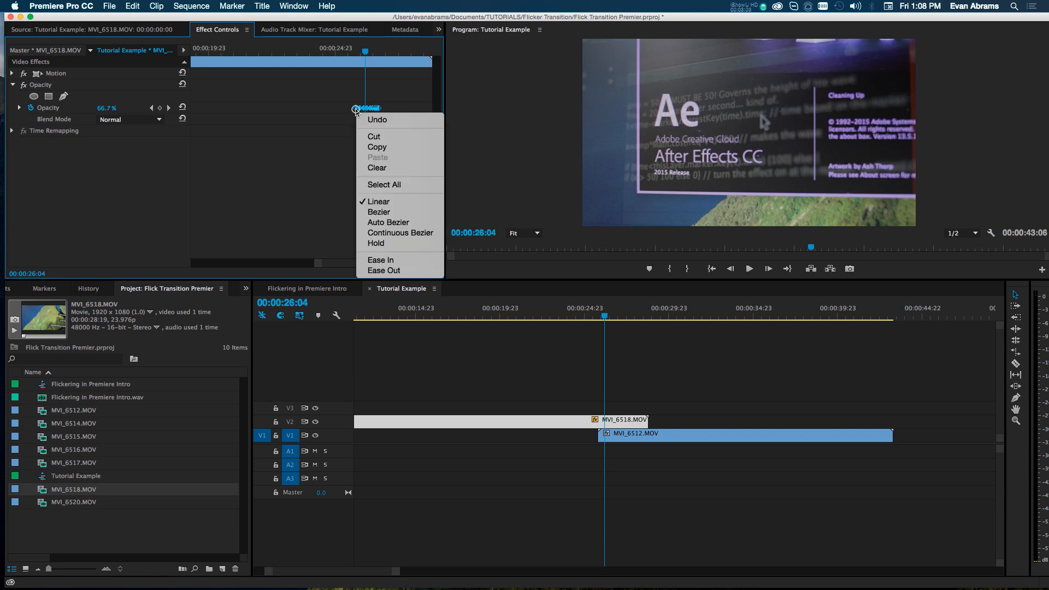
{"action": "mouse_move", "coordinate": [380, 190]}
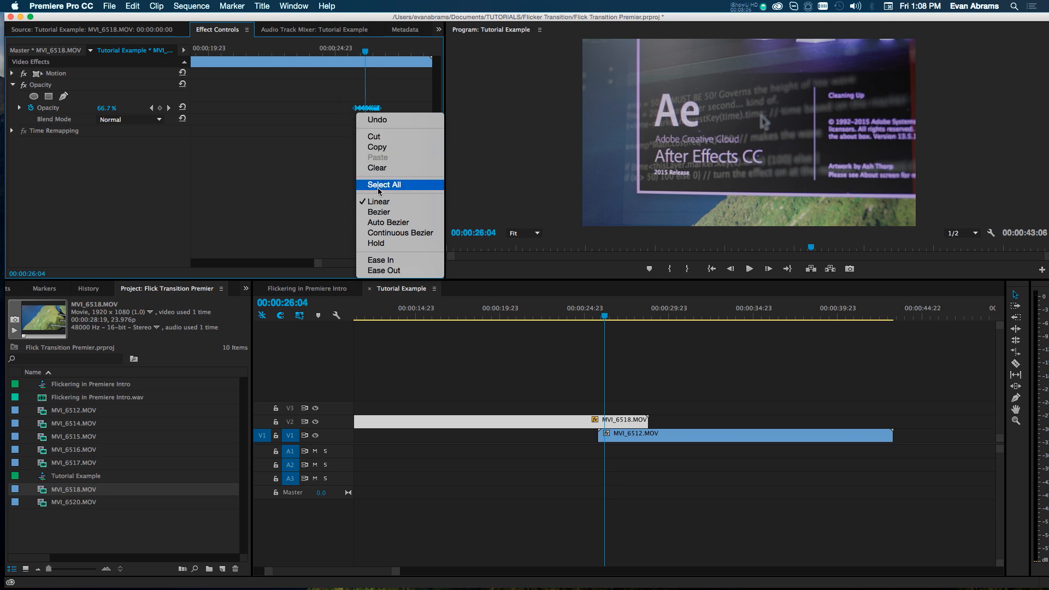
{"action": "mouse_move", "coordinate": [399, 232]}
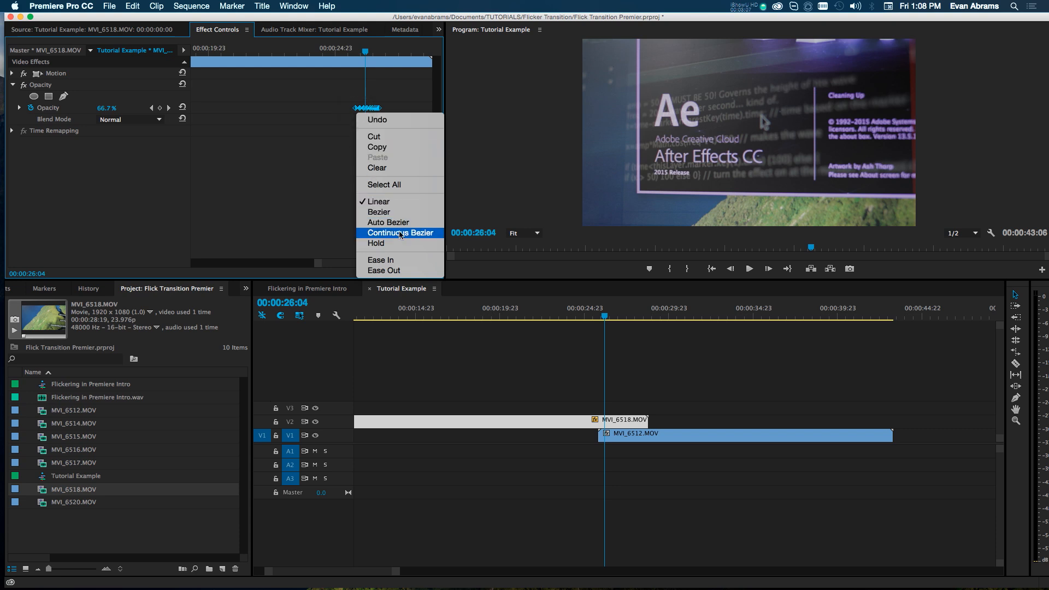
{"action": "left_click", "coordinate": [400, 232]}
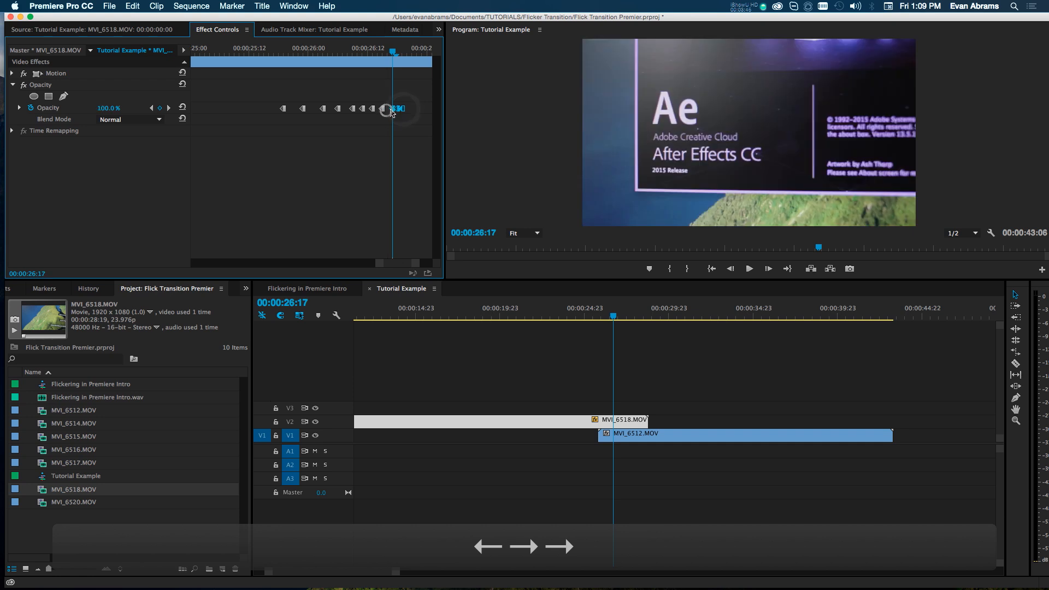
Add a final opacity keyframe at 00:00:26:21, reading 100%
{"action": "left_click", "coordinate": [393, 108]}
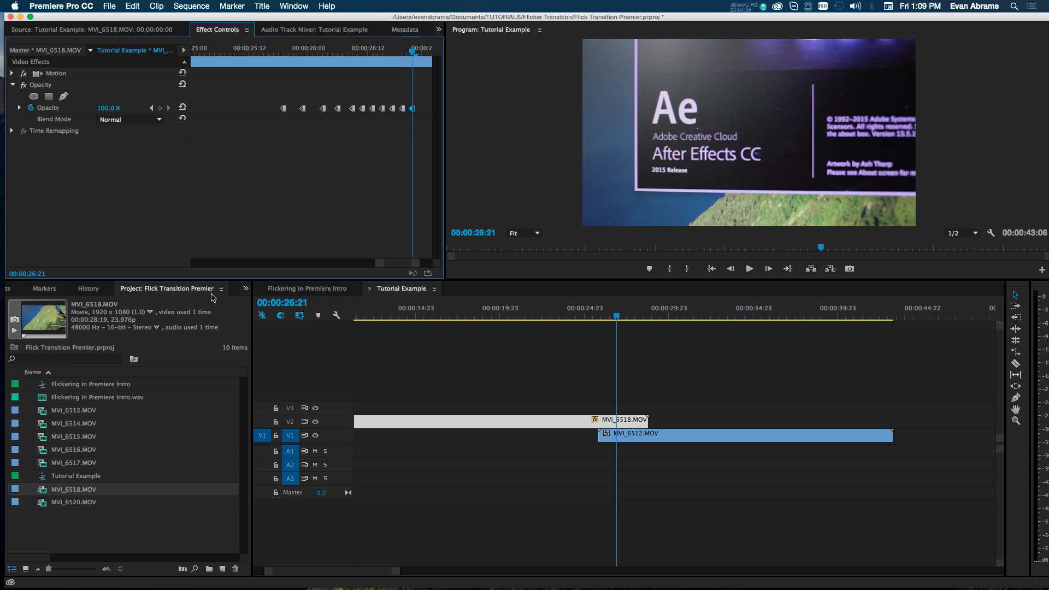
{"action": "mouse_move", "coordinate": [227, 122]}
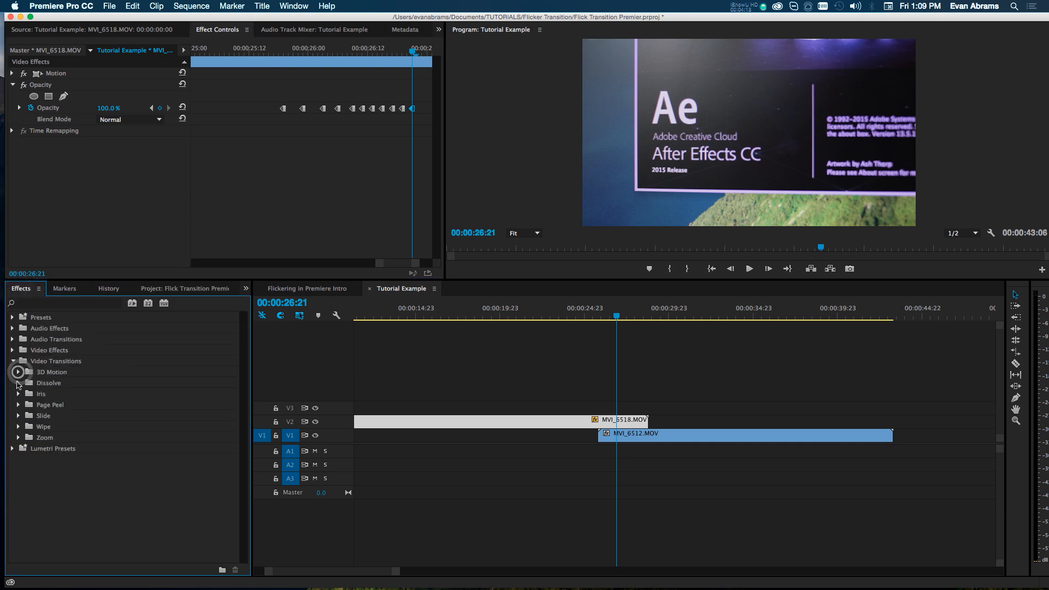
Expand the Iris and Page Peel groups under Video Transitions in the Effects panel
{"action": "left_click", "coordinate": [12, 393]}
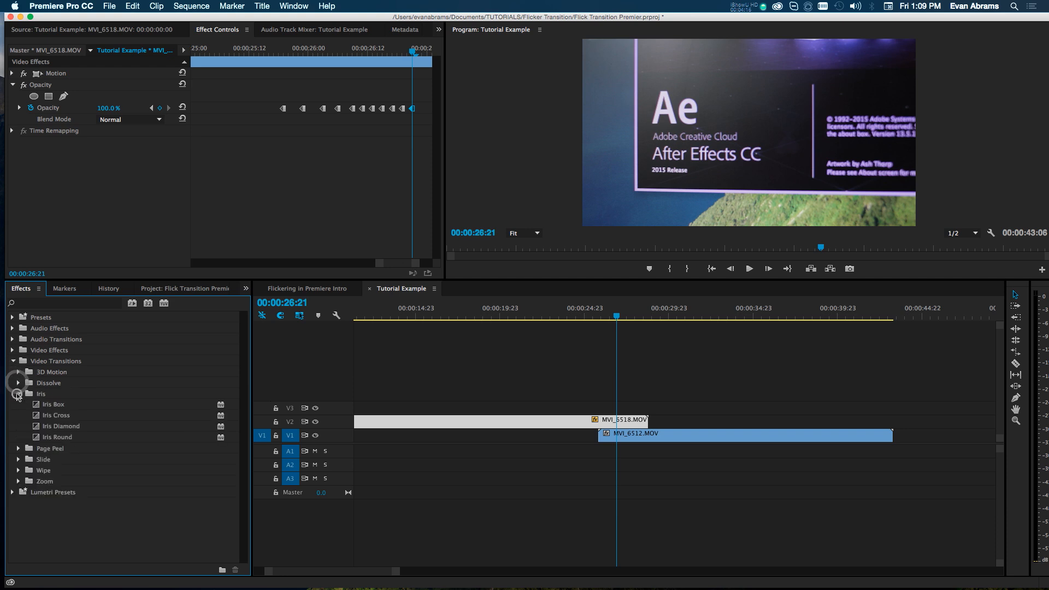
{"action": "left_click", "coordinate": [17, 396]}
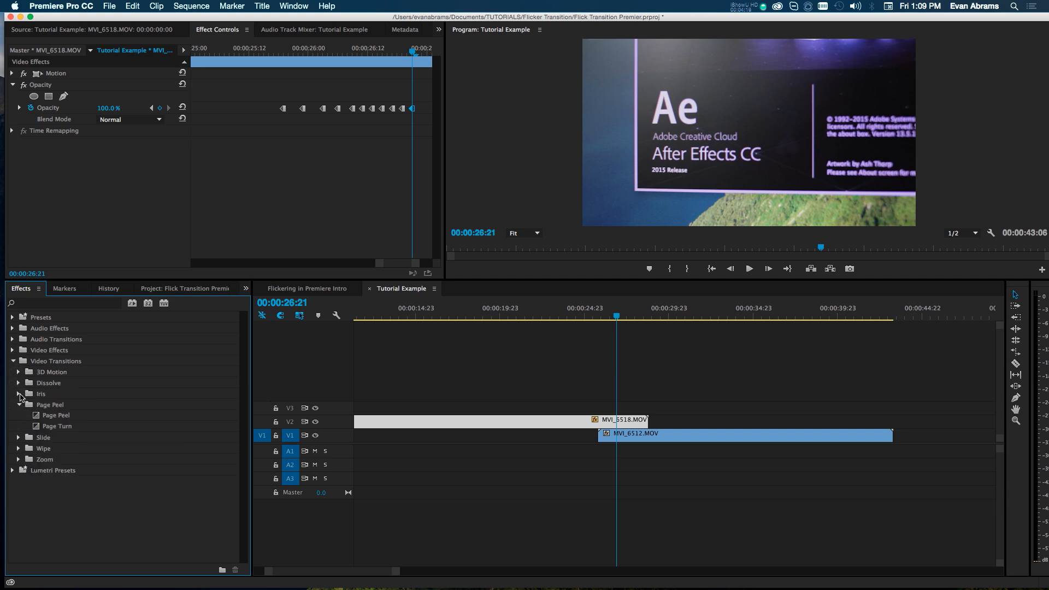
{"action": "mouse_move", "coordinate": [40, 383]}
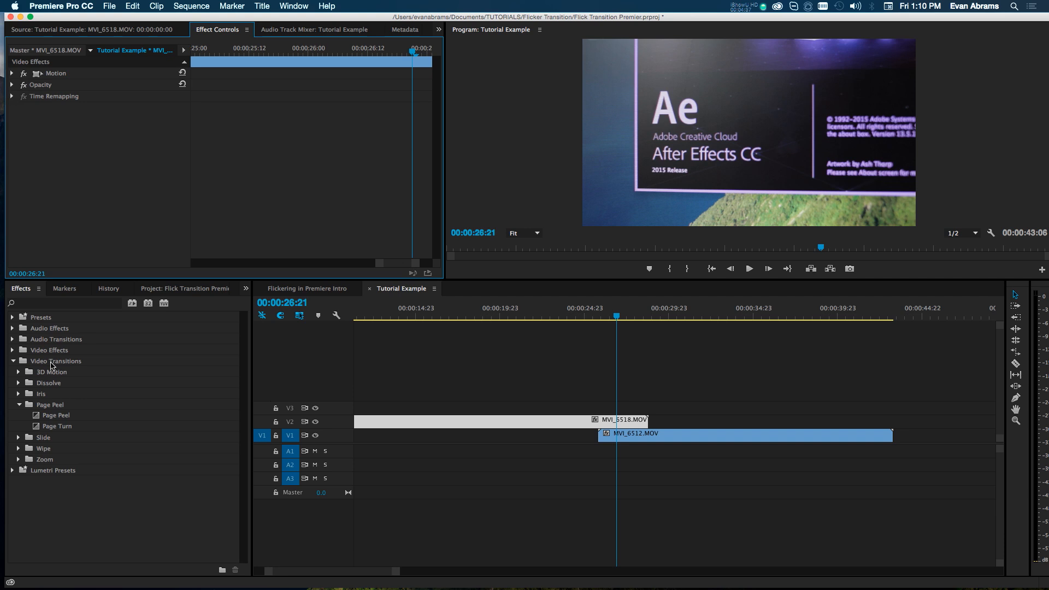
Search 'stro' and drop the Strobe Light effect onto MVI_6518.MOV on V2
{"action": "type", "text": "s"}
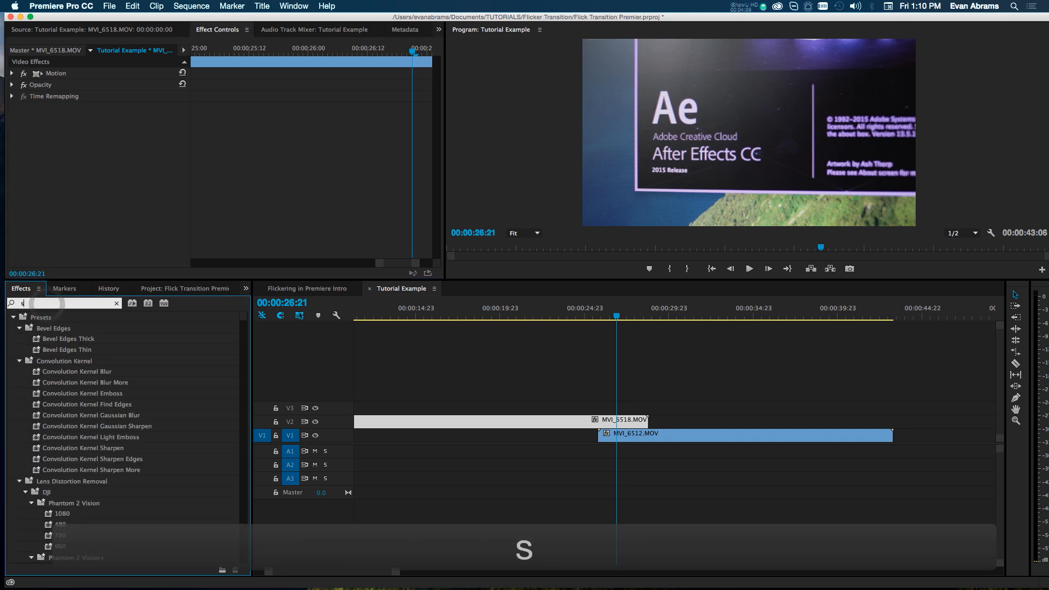
{"action": "type", "text": "tro"}
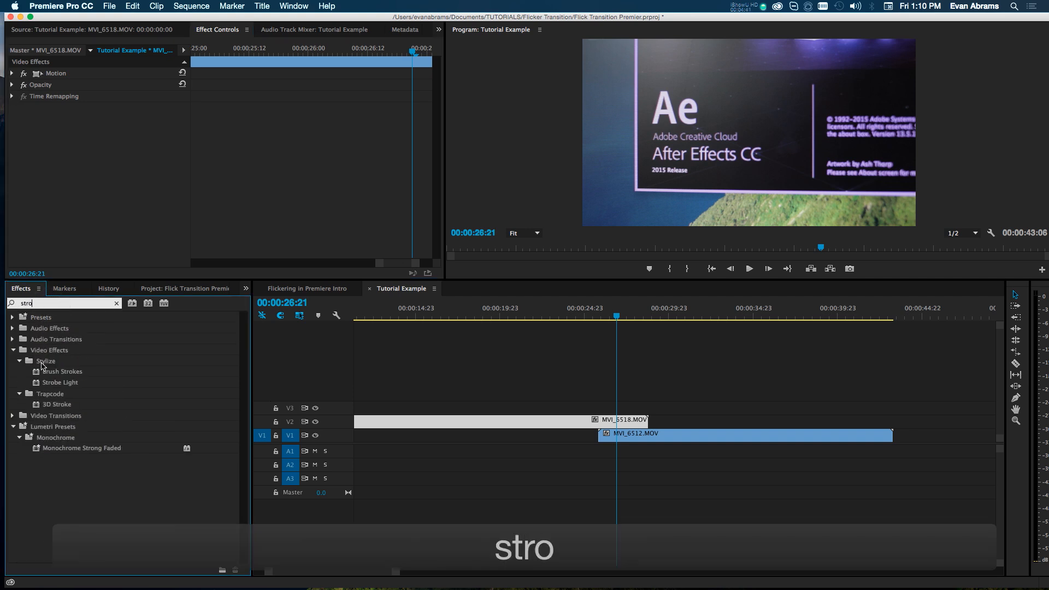
{"action": "left_click_drag", "start_coordinate": [60, 382], "coordinate": [564, 422]}
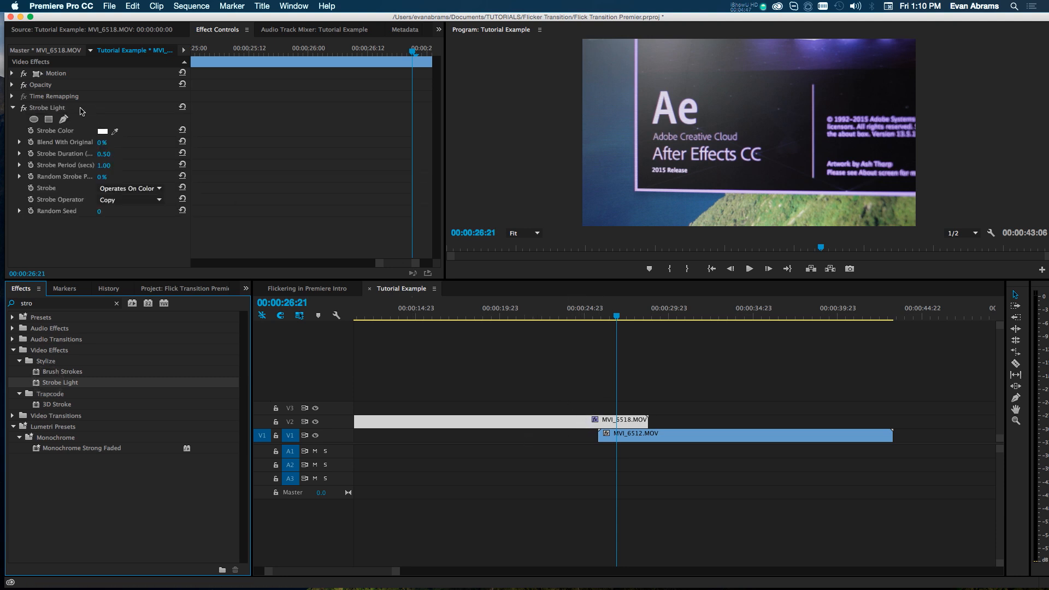
{"action": "mouse_move", "coordinate": [47, 119]}
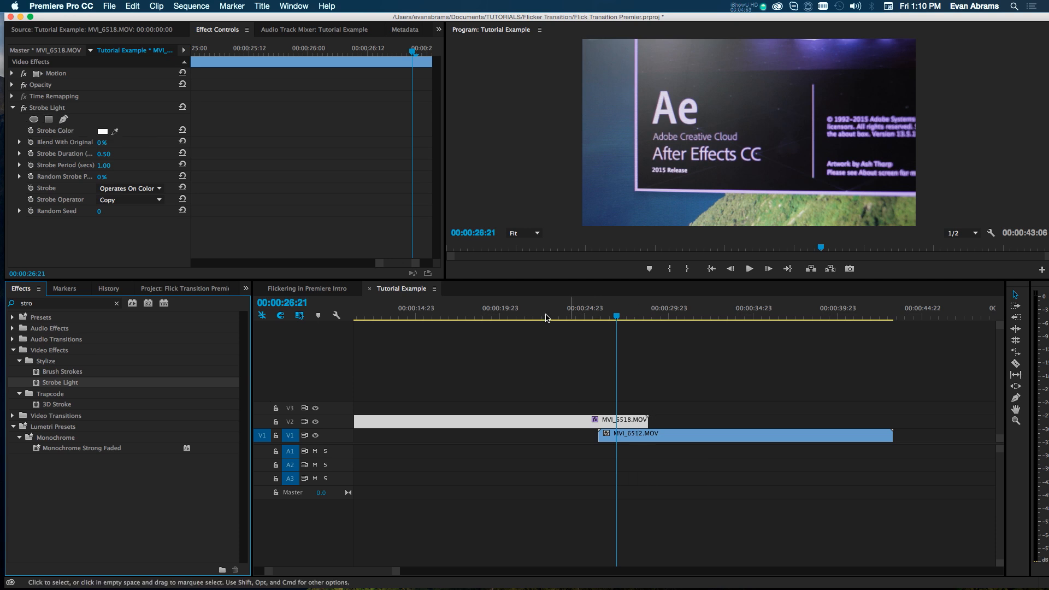
Keyframe the Strobe Light properties at 00:00:25:19 and set Strobe to Makes Layer Transparent
{"action": "left_click", "coordinate": [597, 314]}
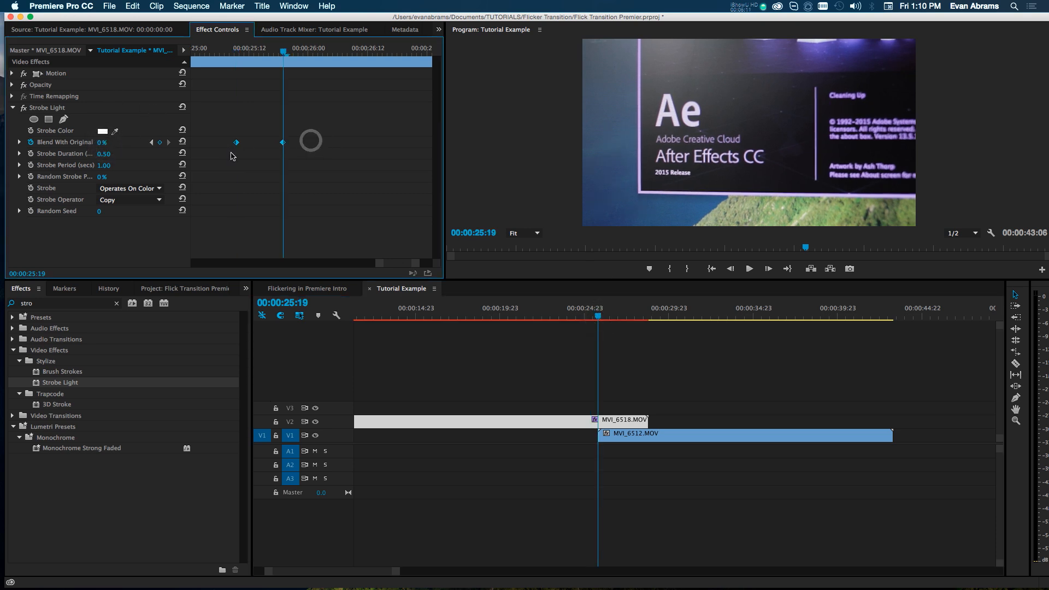
{"action": "right_click", "coordinate": [236, 143]}
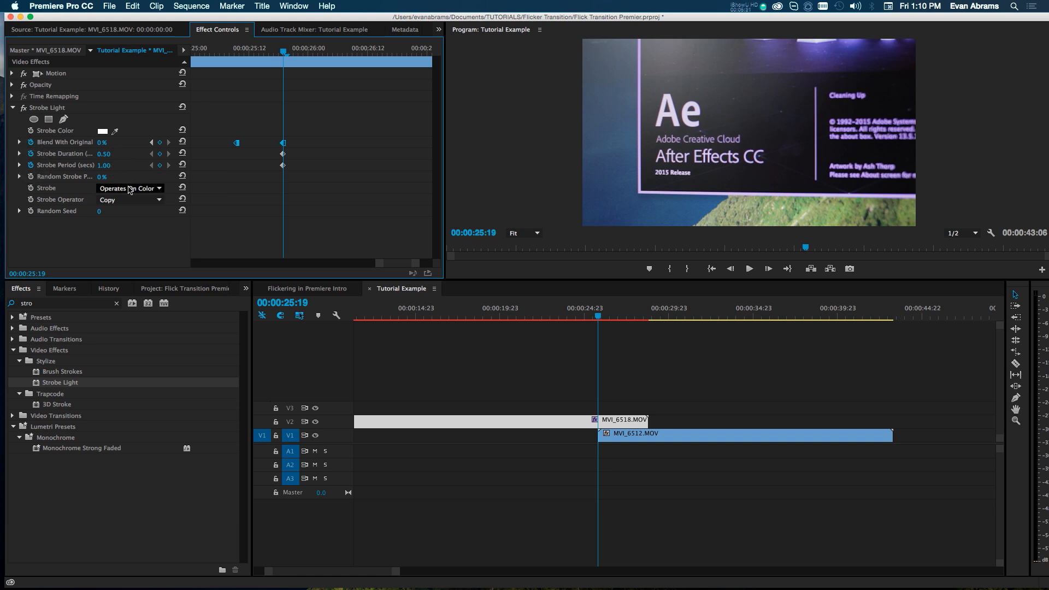
{"action": "left_click", "coordinate": [129, 188]}
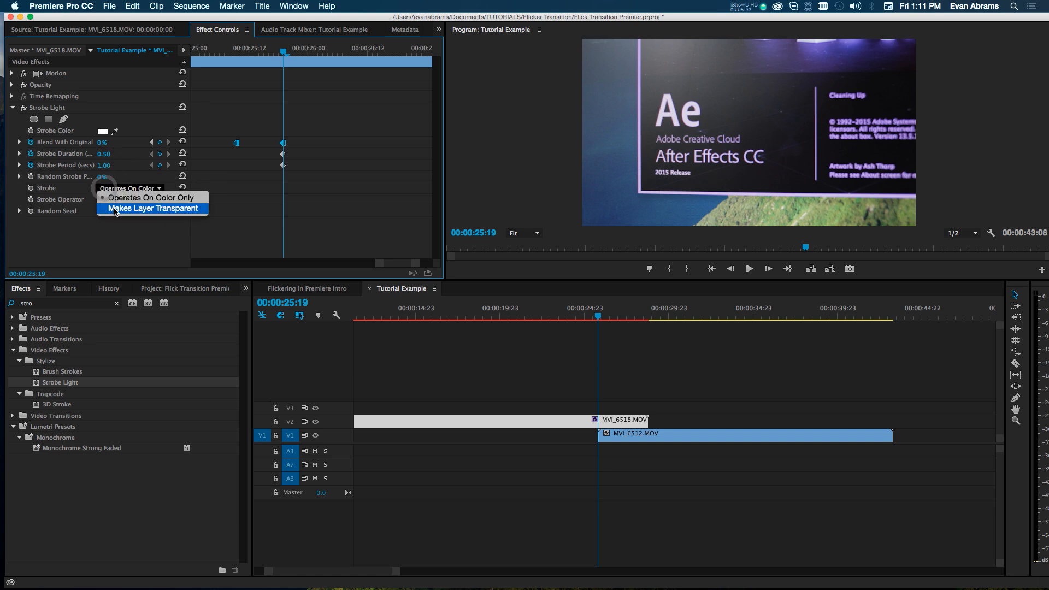
{"action": "left_click", "coordinate": [151, 208]}
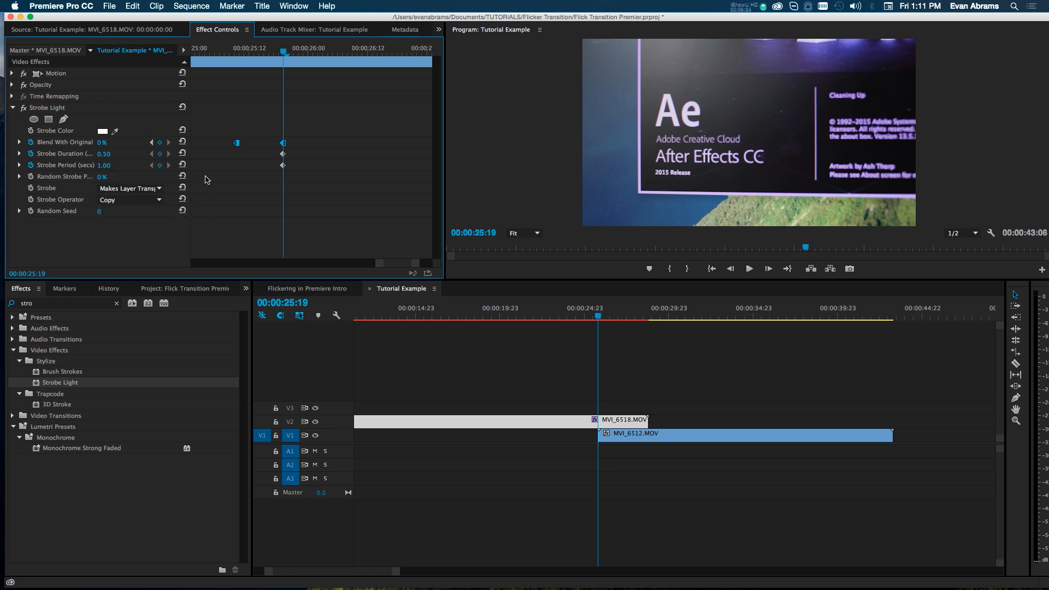
{"action": "mouse_move", "coordinate": [413, 260]}
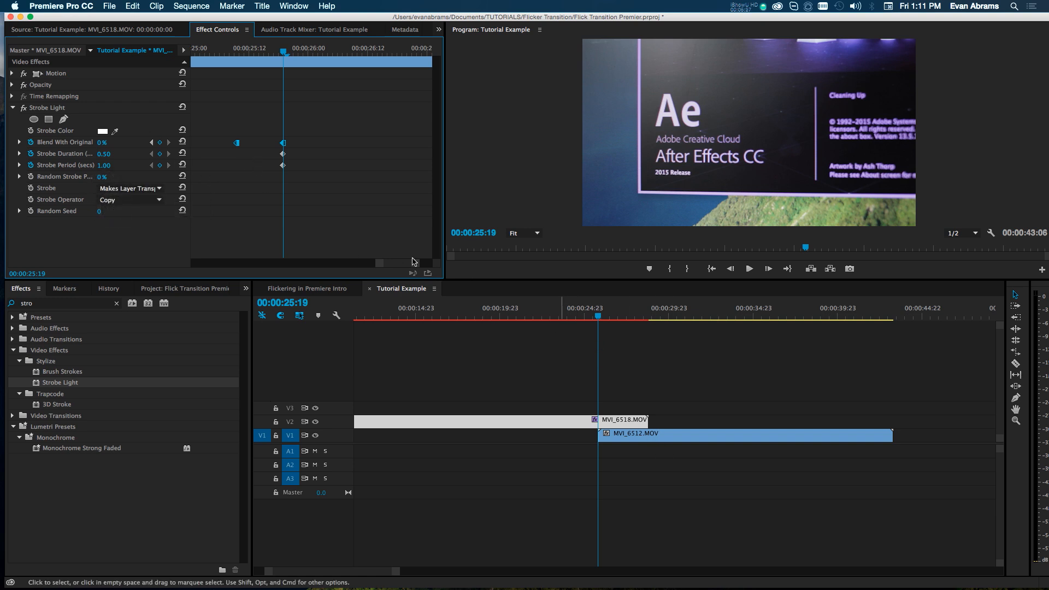
Set Strobe Duration to 0.04 and Strobe Period to 0.08 seconds
{"action": "left_click", "coordinate": [103, 153]}
{"action": "type", "text": "0.04"}
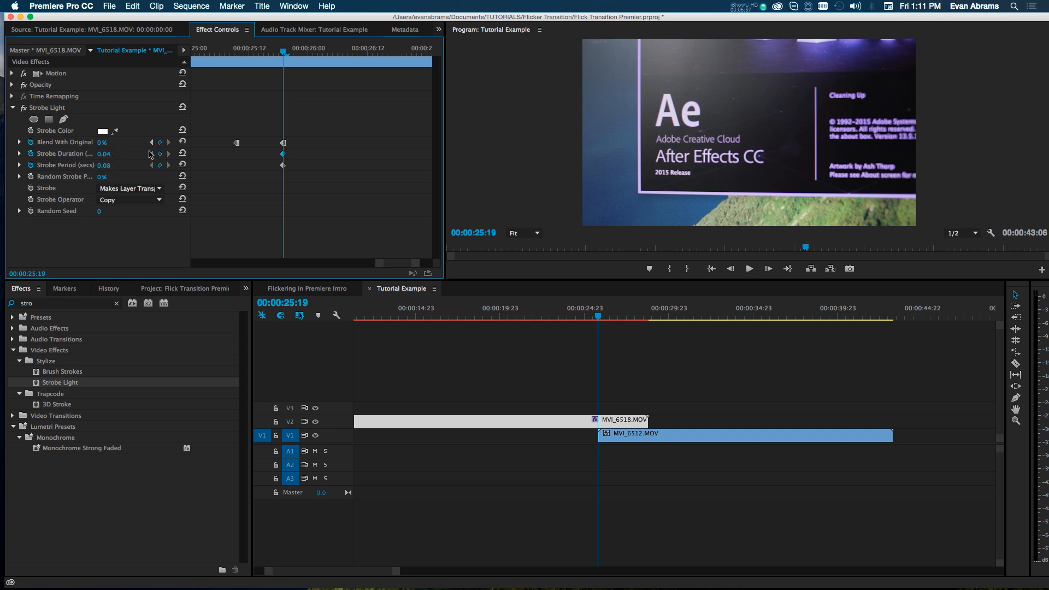
{"action": "mouse_move", "coordinate": [151, 155]}
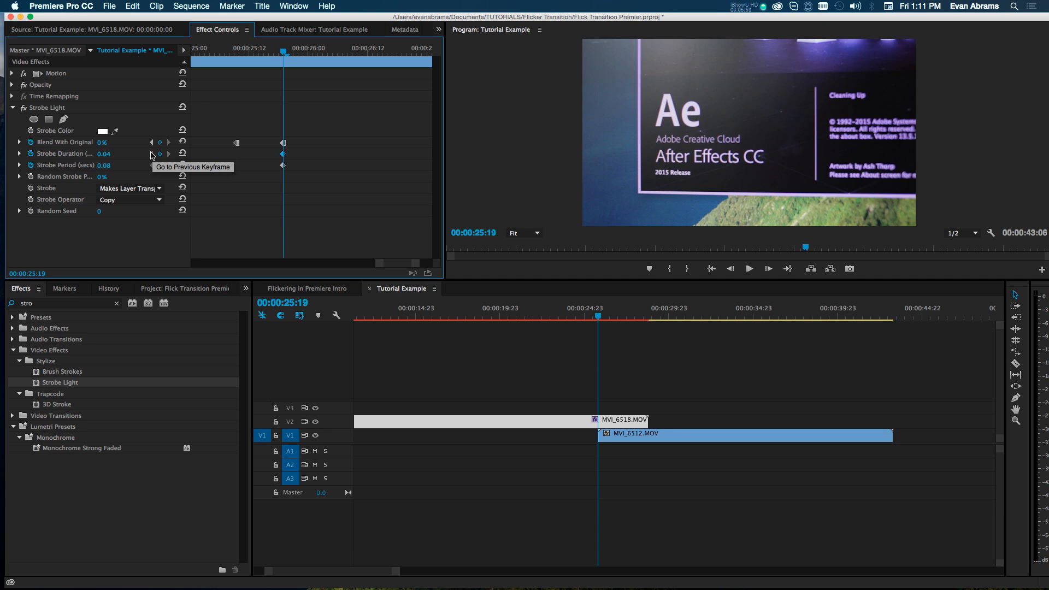
{"action": "mouse_move", "coordinate": [151, 155]}
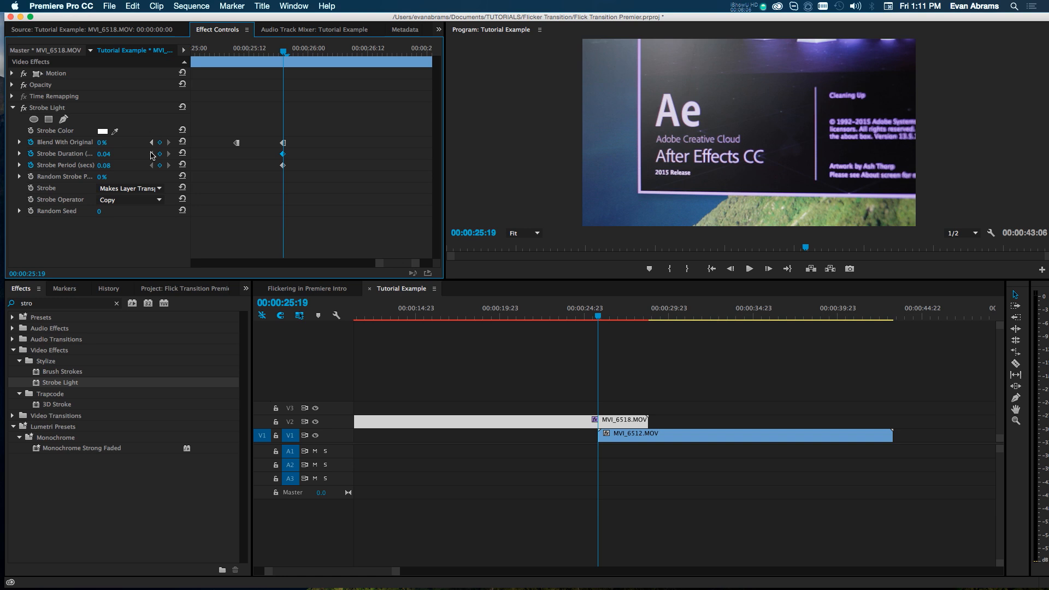
{"action": "mouse_move", "coordinate": [122, 156]}
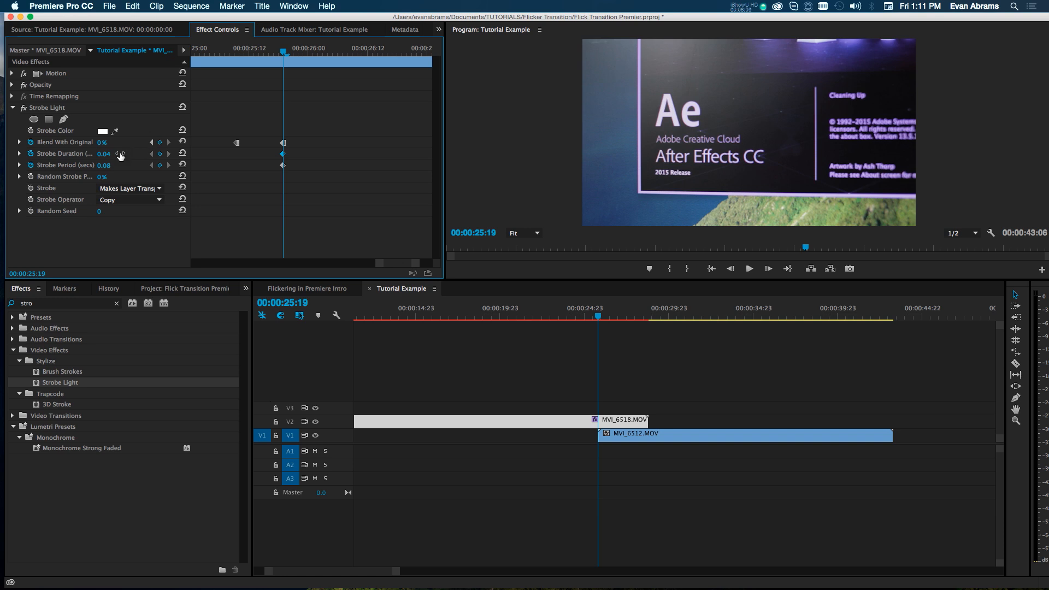
{"action": "mouse_move", "coordinate": [337, 130]}
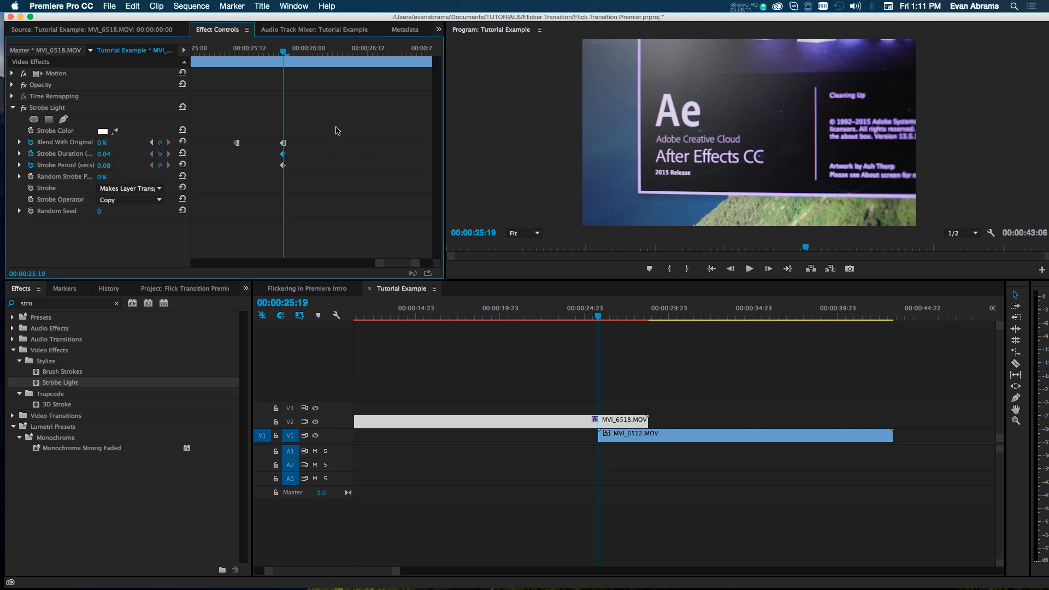
Keyframe Strobe Duration 0.16 and Strobe Period 0.32 at a later time on MVI_6518
{"action": "left_click", "coordinate": [623, 308]}
{"action": "type", "text": "1"}
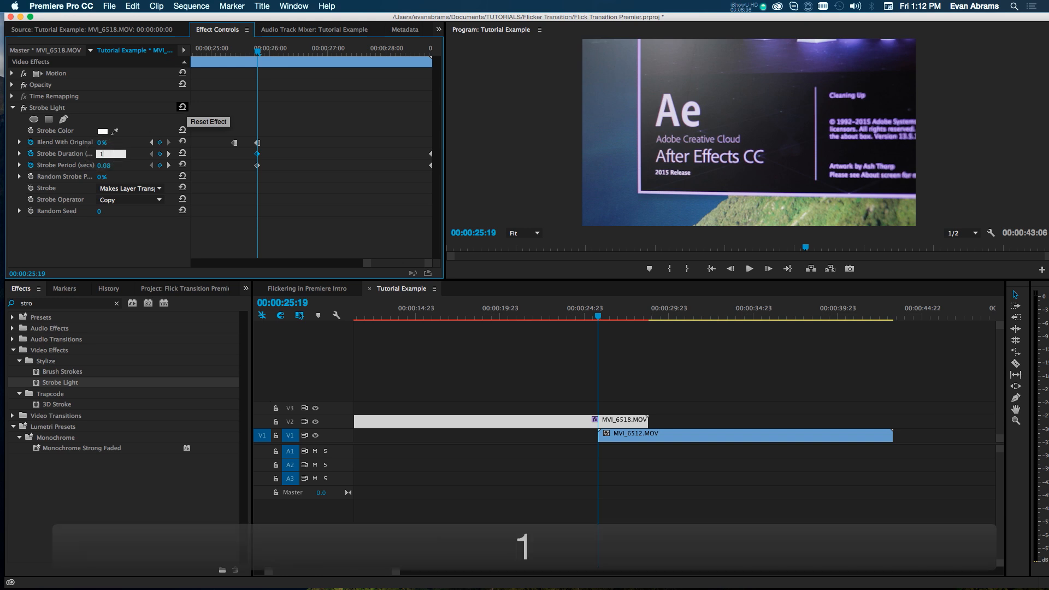
{"action": "type", "text": ".0"}
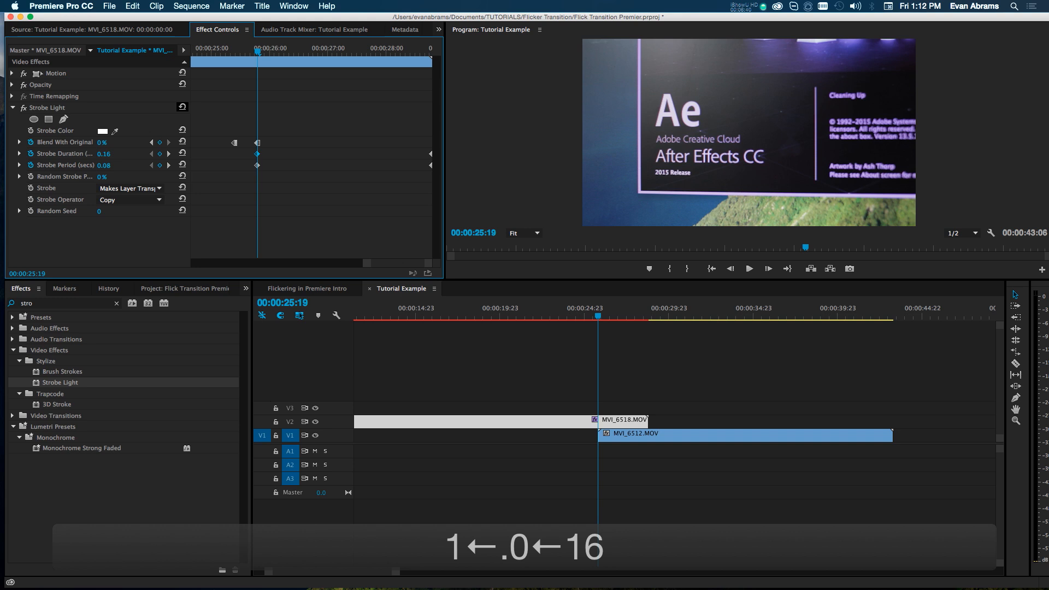
{"action": "left_click", "coordinate": [103, 165]}
{"action": "type", "text": "0.32"}
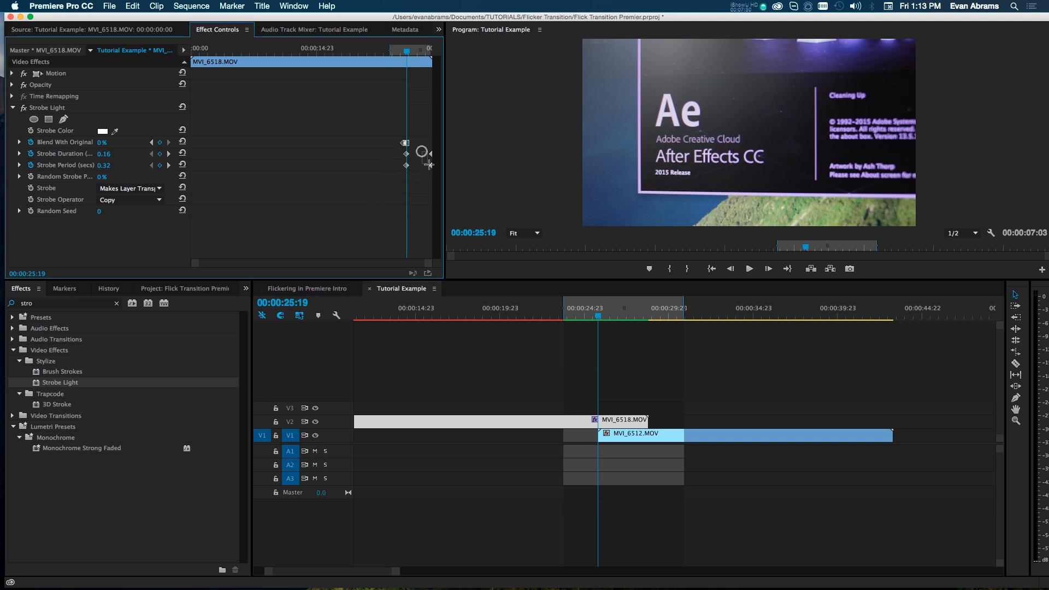
Switch the later strobe keyframes to a different temporal interpolation (Bezier) from the context menu
{"action": "right_click", "coordinate": [407, 164]}
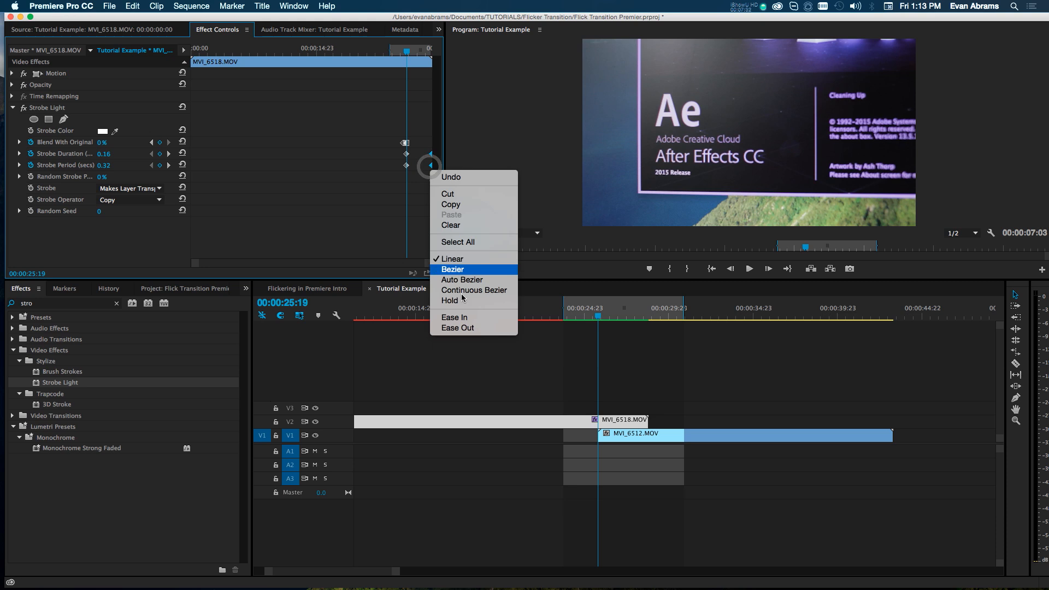
{"action": "left_click", "coordinate": [453, 269]}
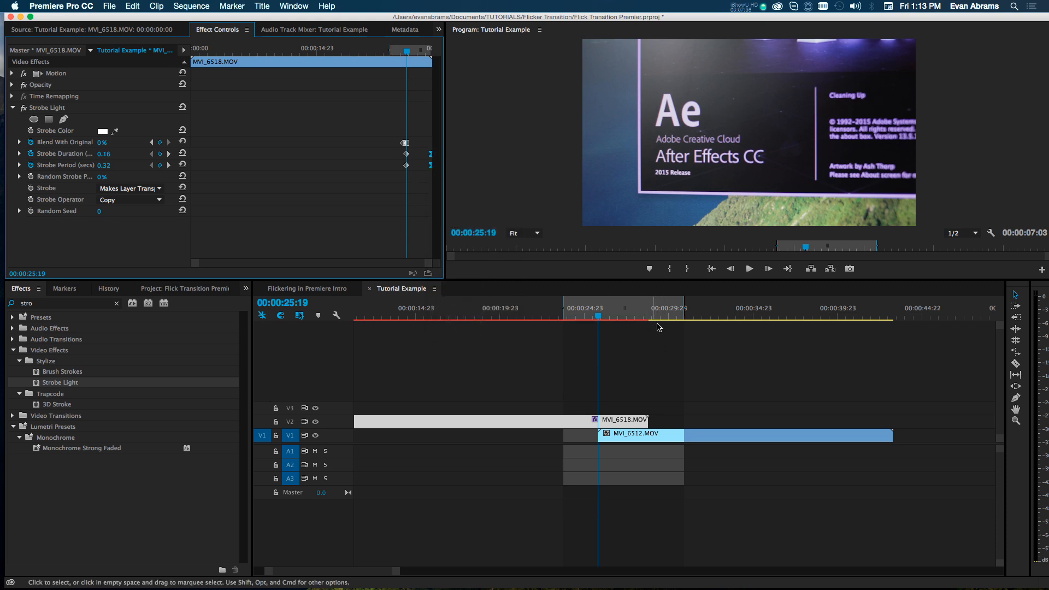
{"action": "mouse_move", "coordinate": [630, 333]}
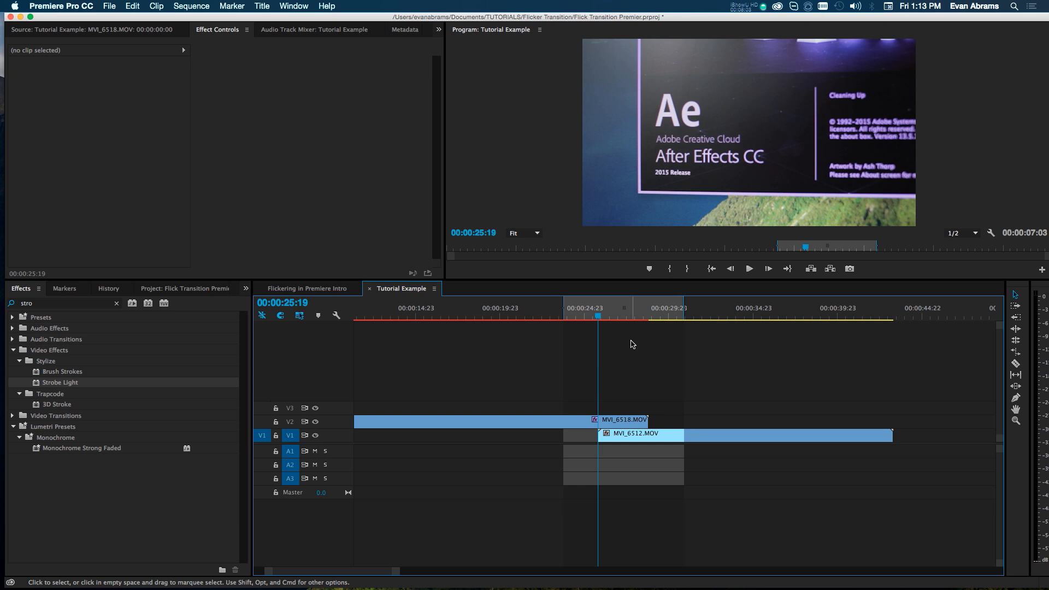
Reselect MVI_6518.MOV on V2 so its Strobe Light controls show again
{"action": "left_click", "coordinate": [614, 420]}
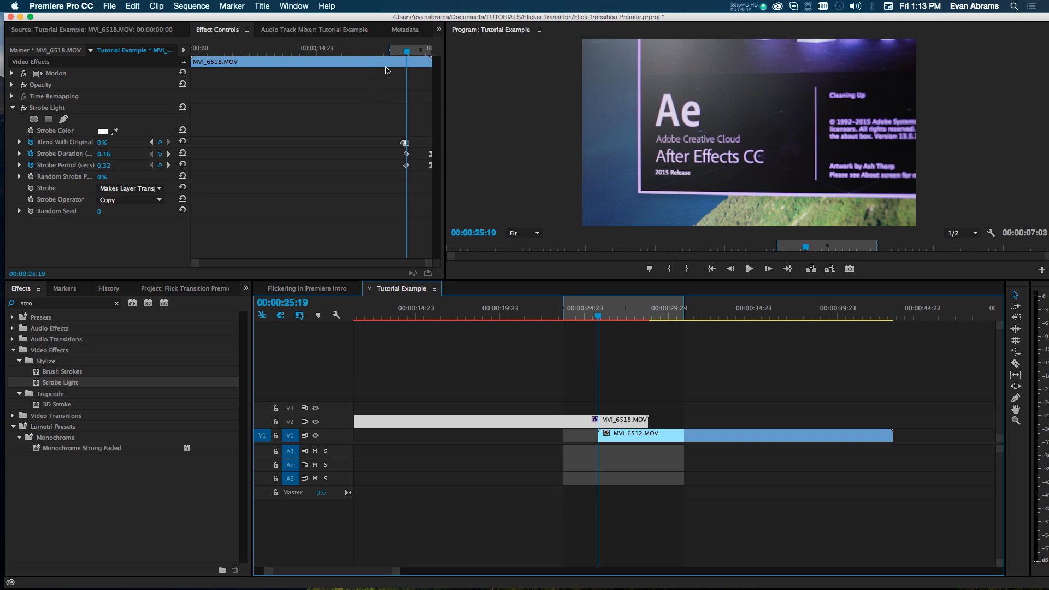
{"action": "mouse_move", "coordinate": [379, 79]}
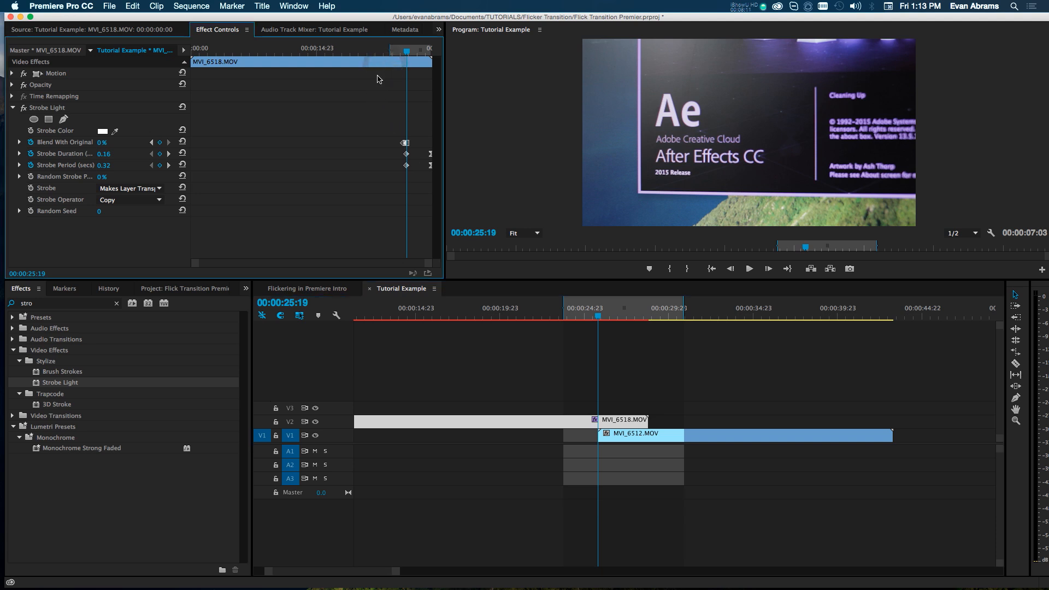
{"action": "mouse_move", "coordinate": [563, 384]}
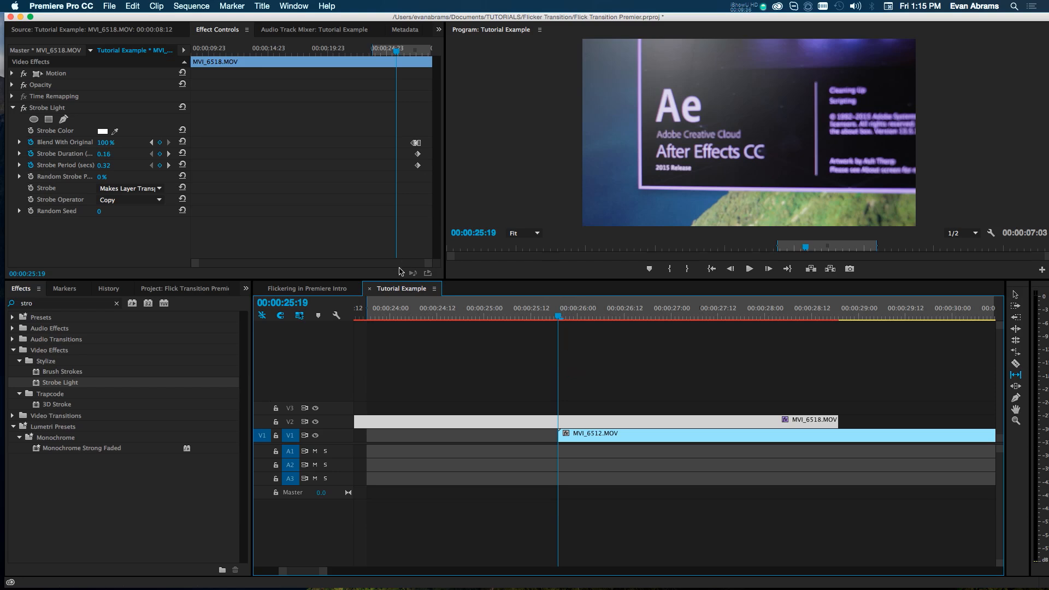
{"action": "mouse_move", "coordinate": [465, 271]}
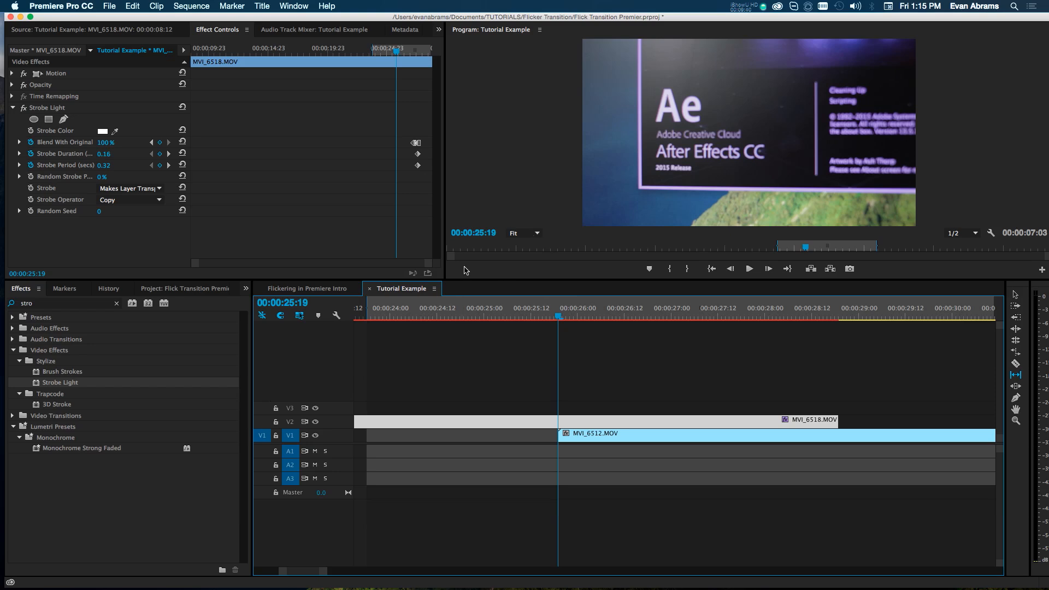